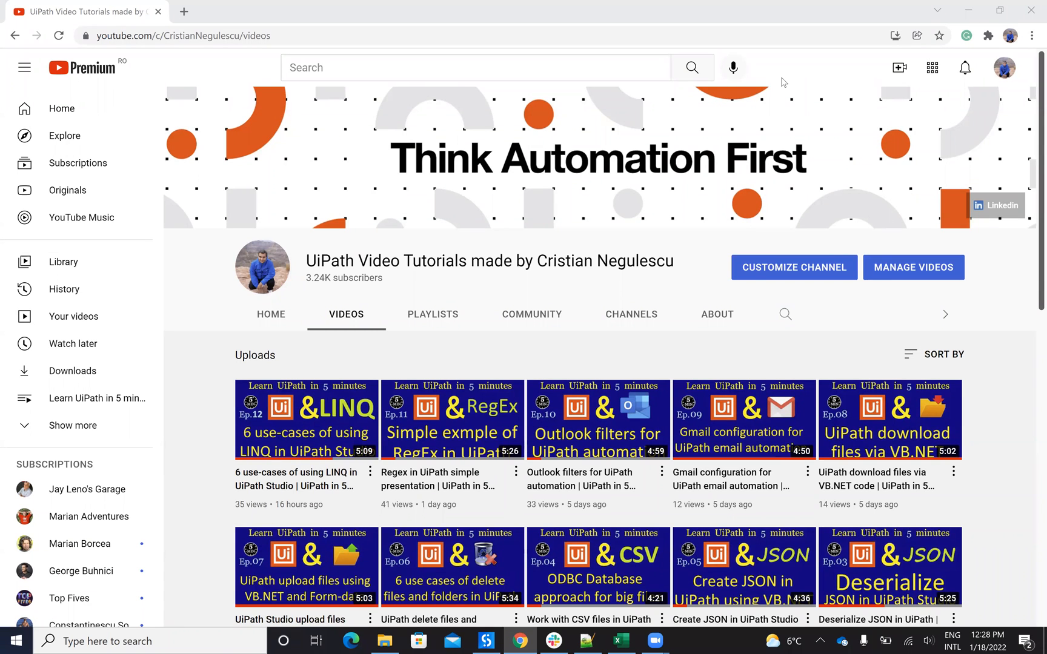
mouse_move(404, 527)
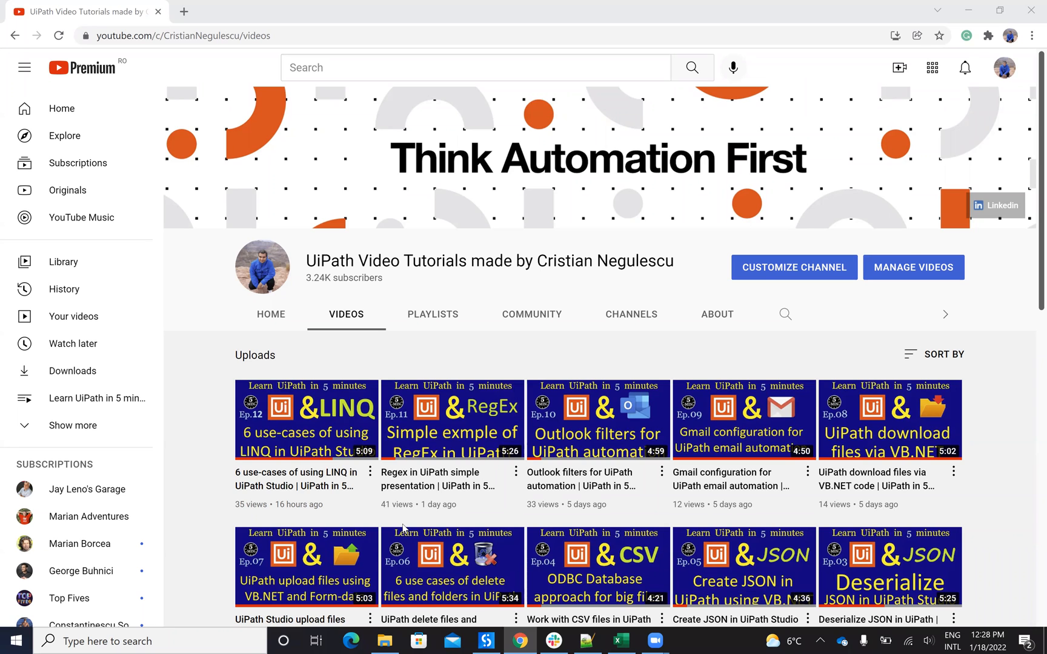
Switch from the YouTube browser tab to the Init workflow in UiPath Studio.
left_click(486, 641)
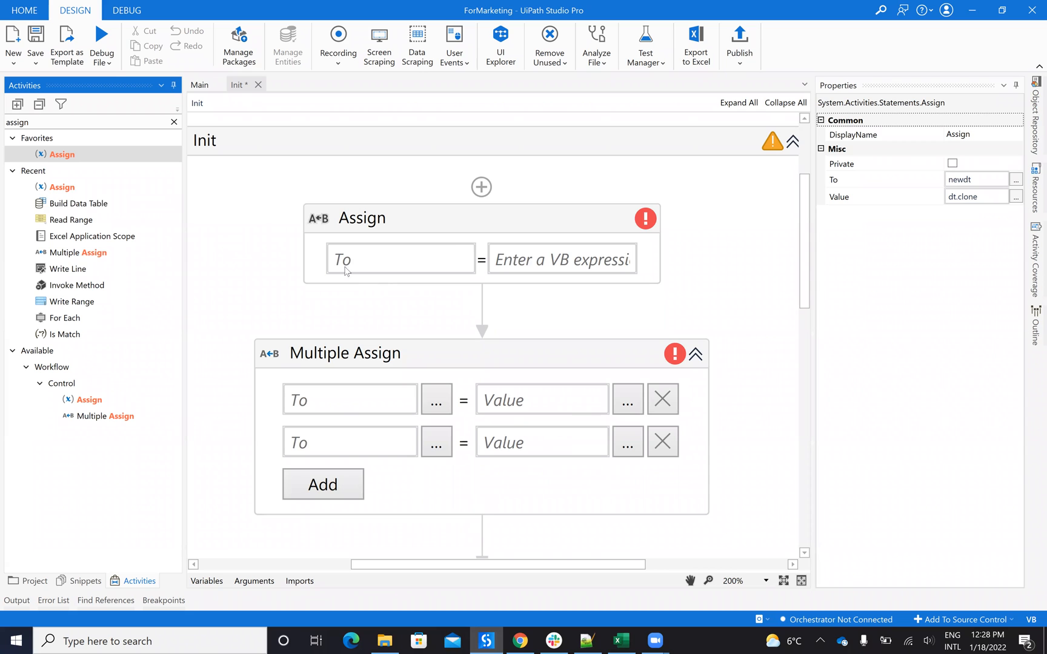
mouse_move(347, 385)
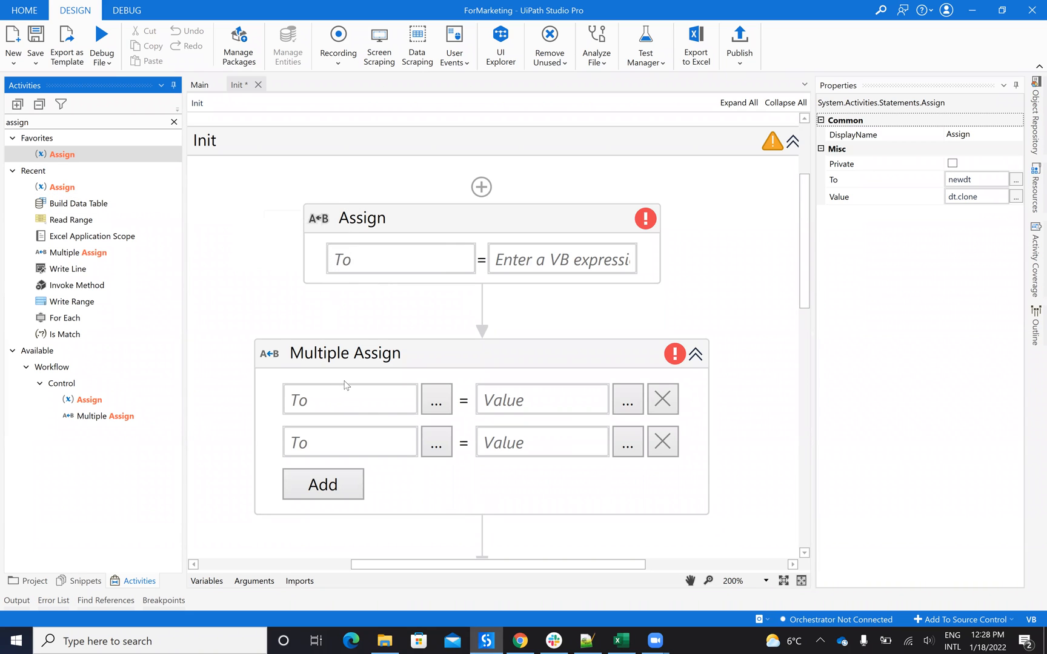
mouse_move(349, 443)
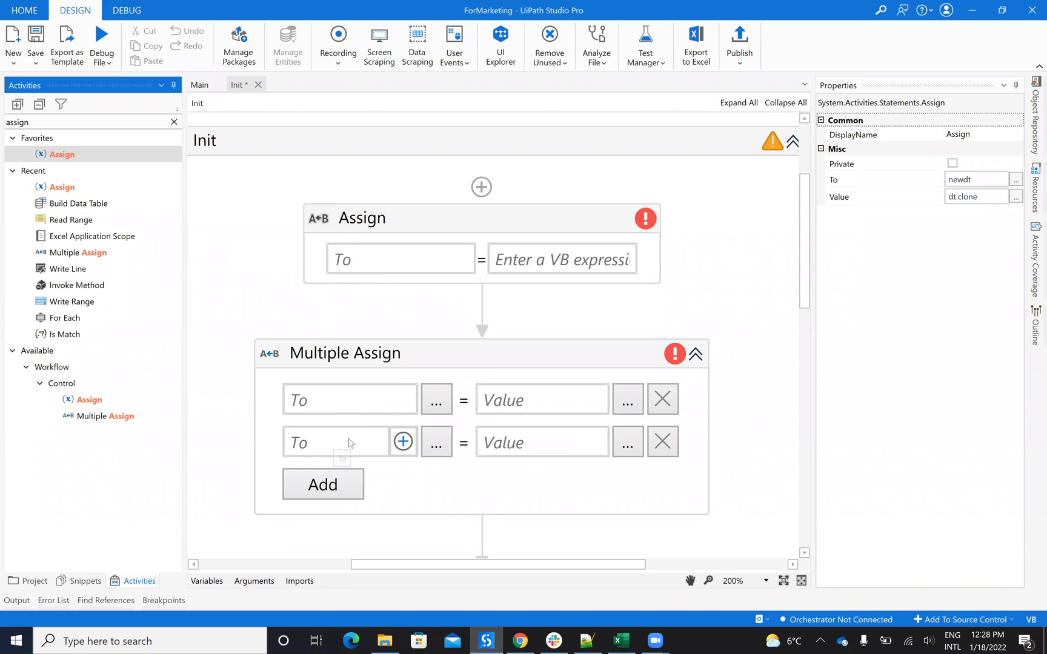
Show the Init workflow's Variables panel listing tmpList, dict, array, dt and newdt.
scroll("down", 3)
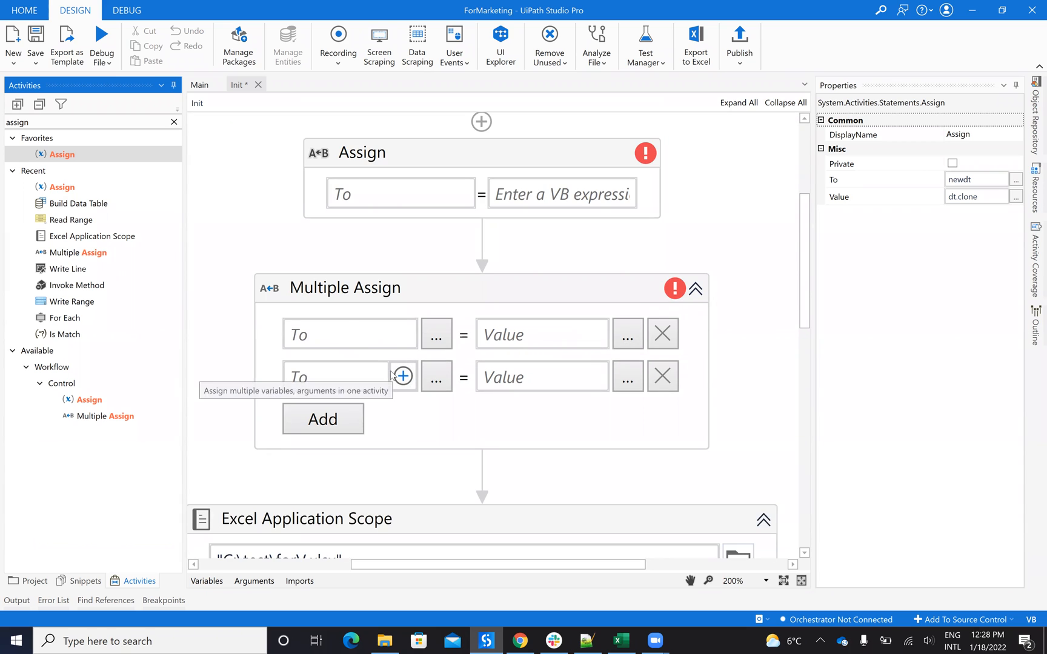
mouse_move(206, 593)
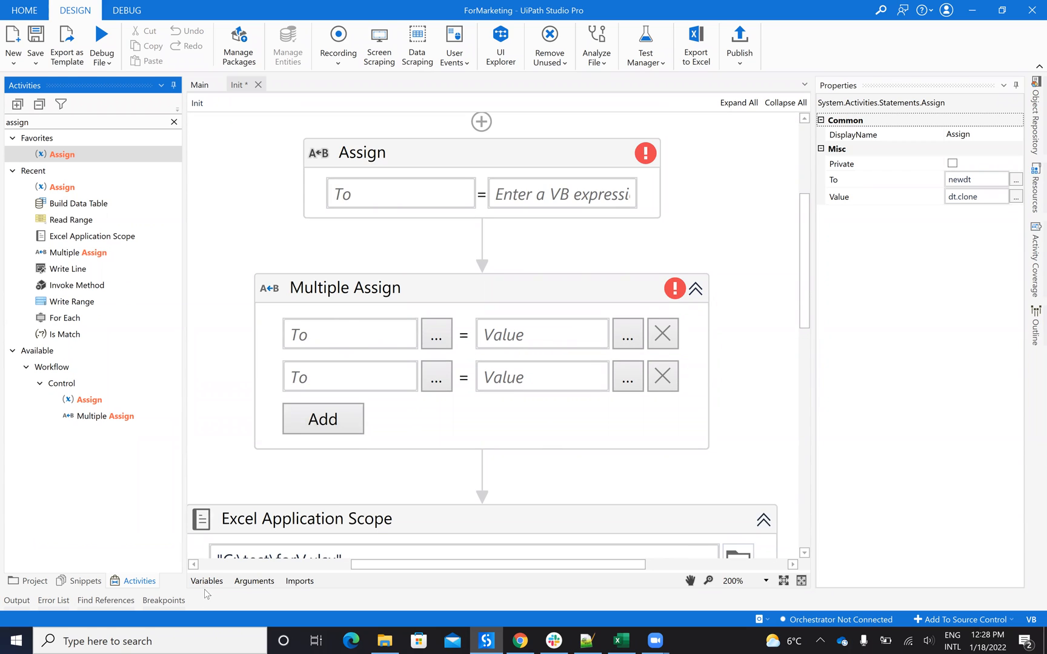
left_click(206, 580)
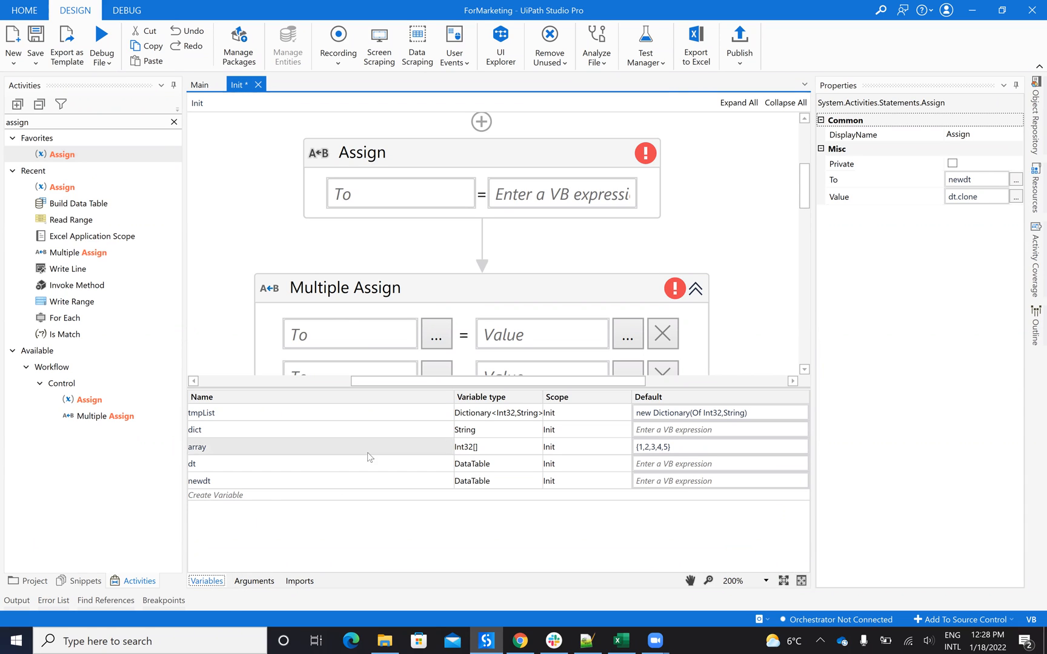
Create an Init-scoped variable sadsa typed as List of String via Browse for Types.
left_click(214, 494)
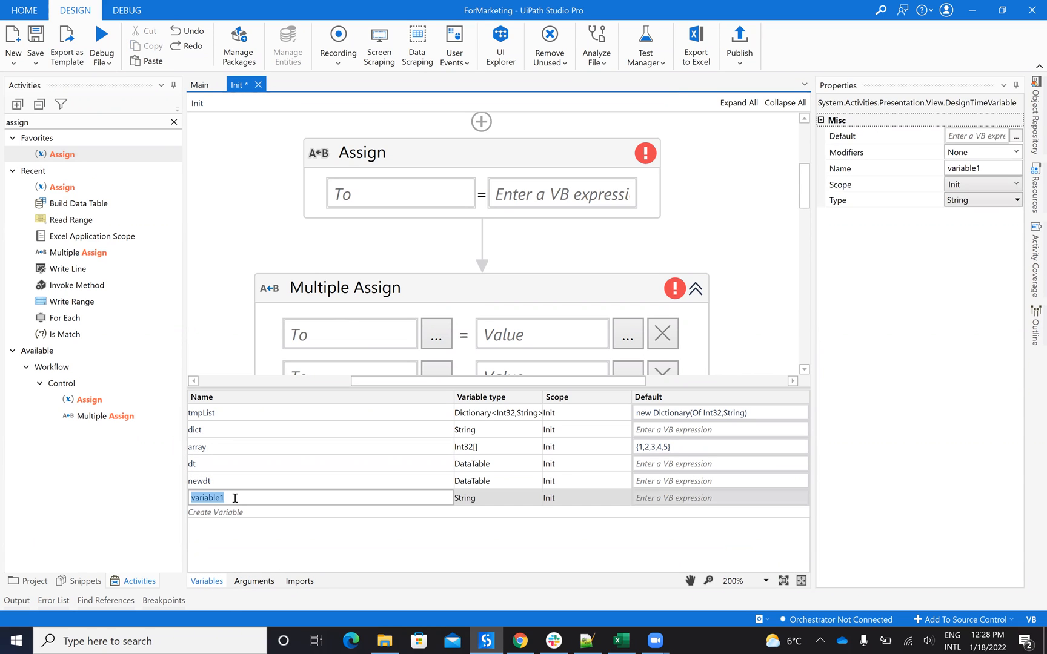
type("sadsa")
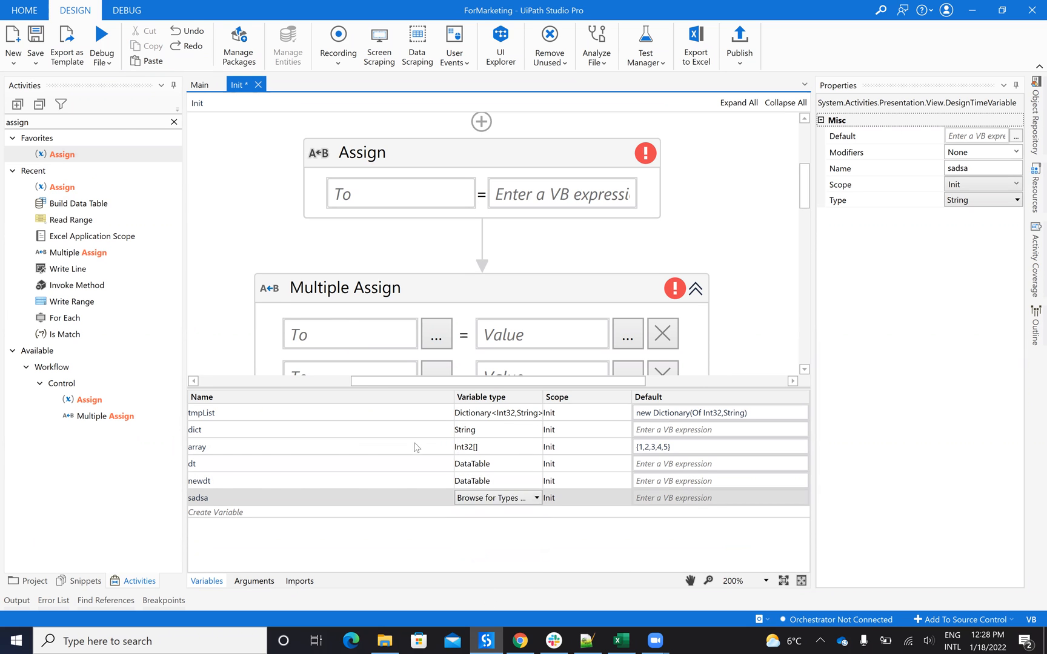
left_click(498, 498)
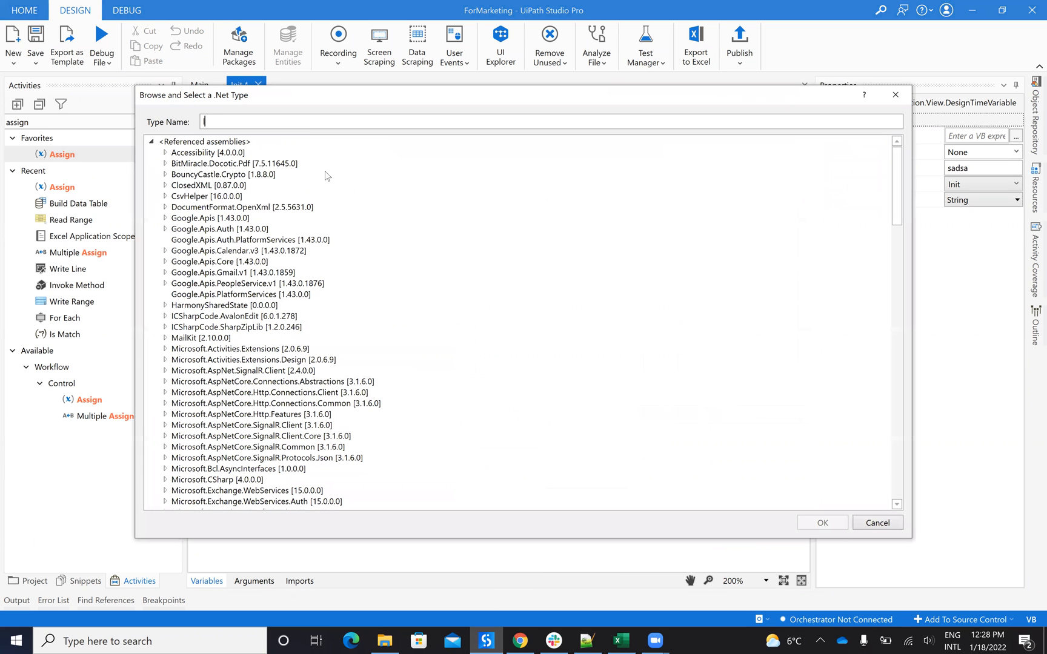
type("list<")
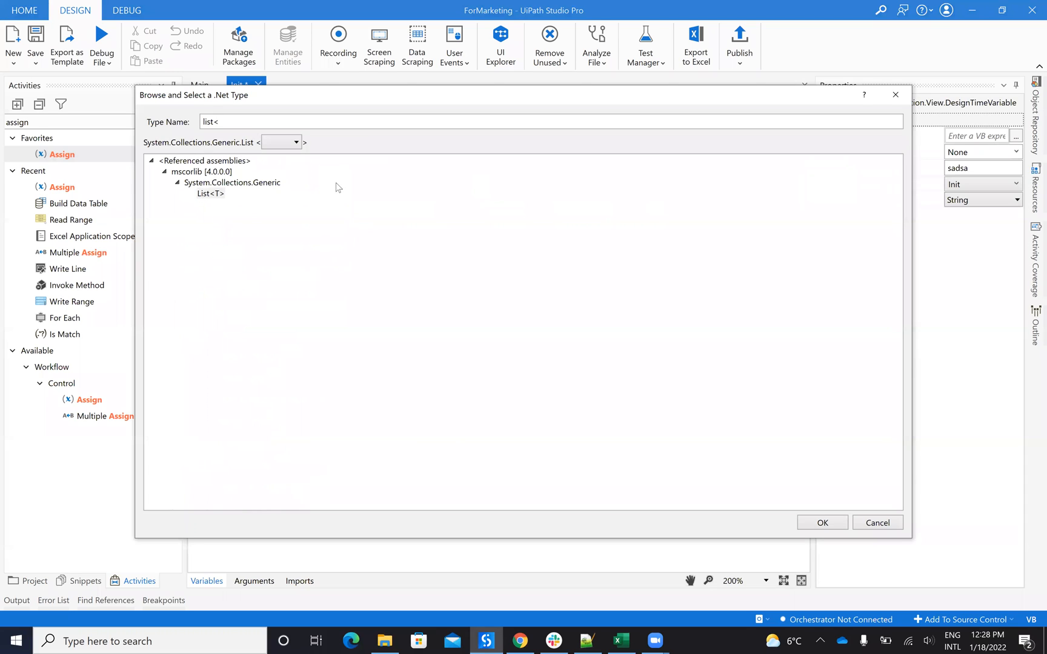
mouse_move(293, 165)
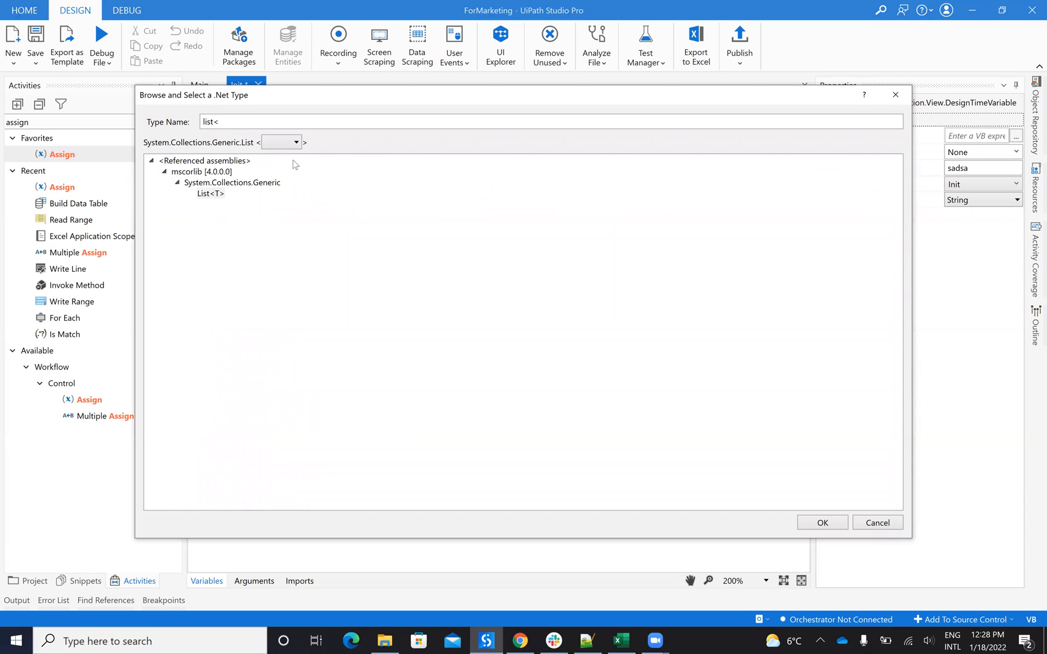
left_click(295, 142)
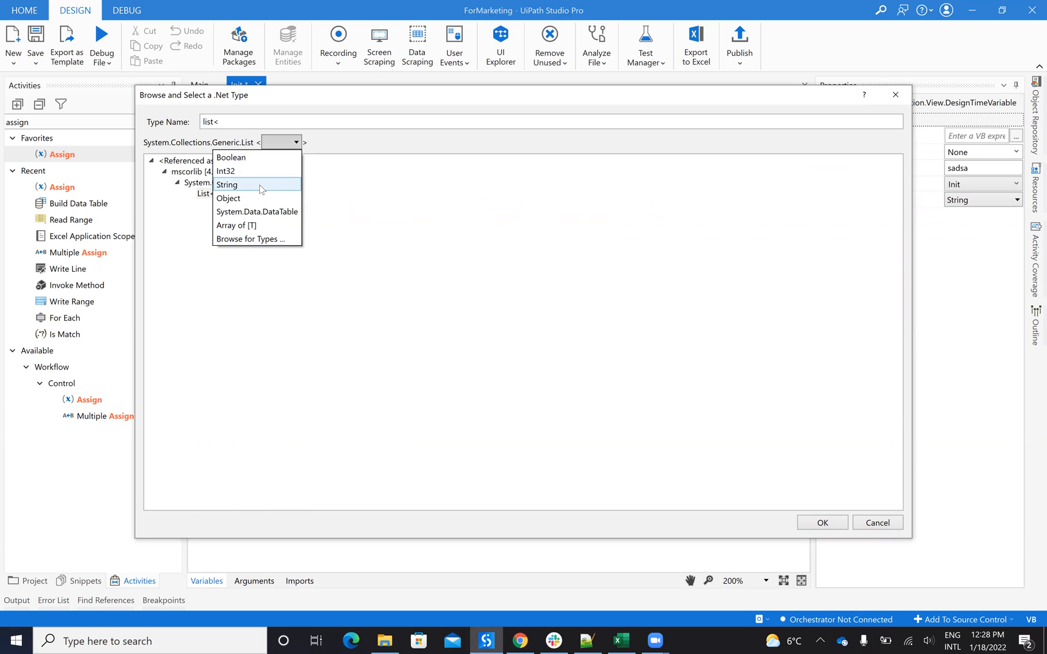
mouse_move(234, 186)
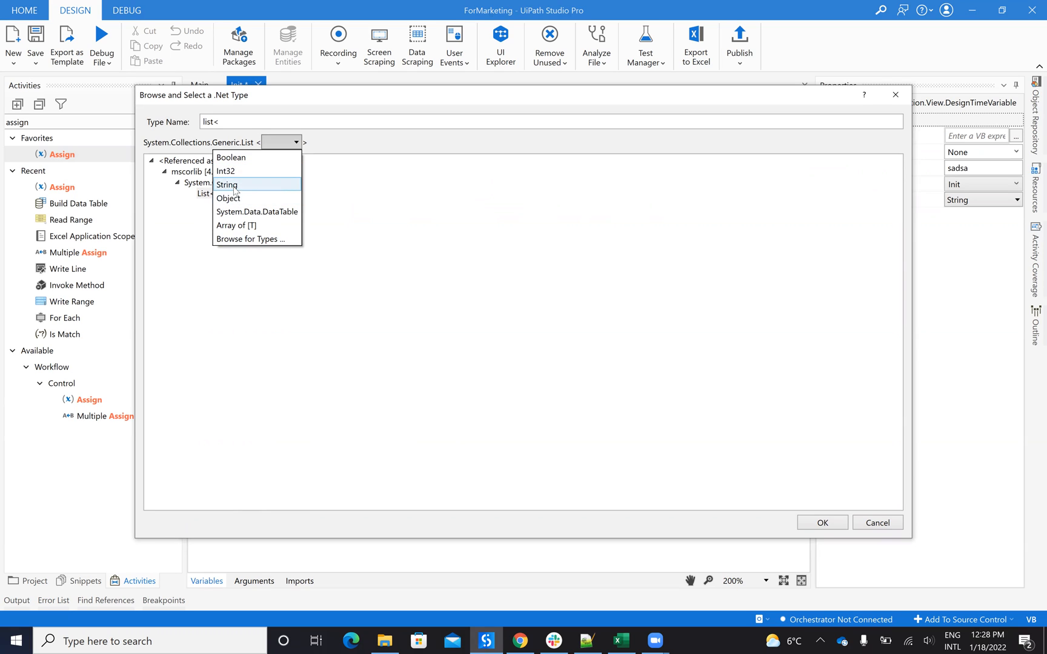
left_click(226, 185)
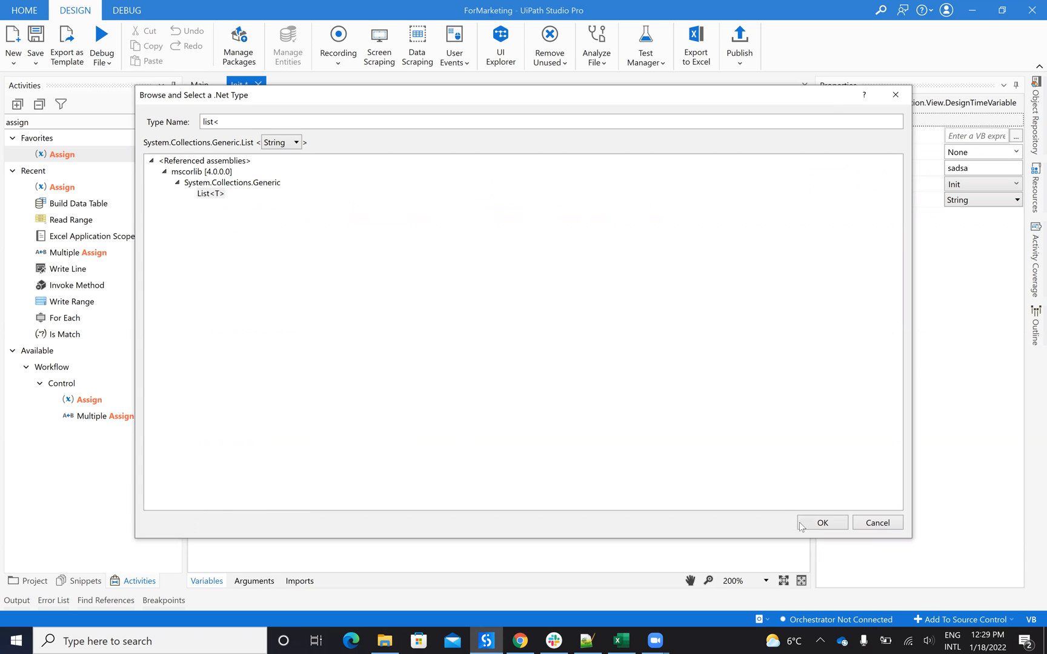
left_click(822, 523)
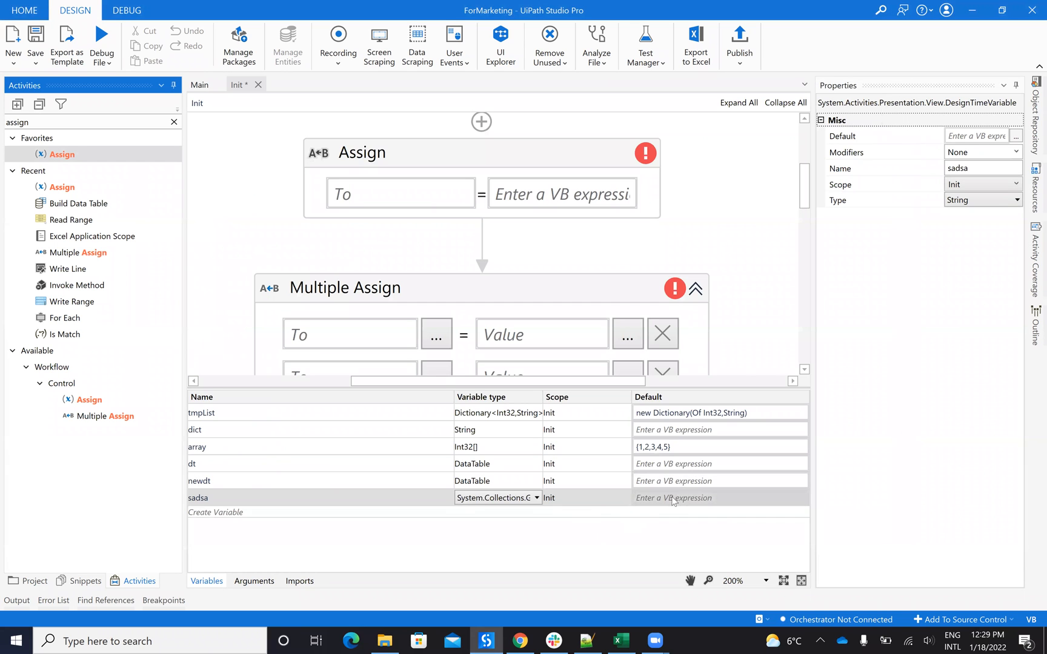
Set sadsa's default value to new List(of String).
left_click(694, 498)
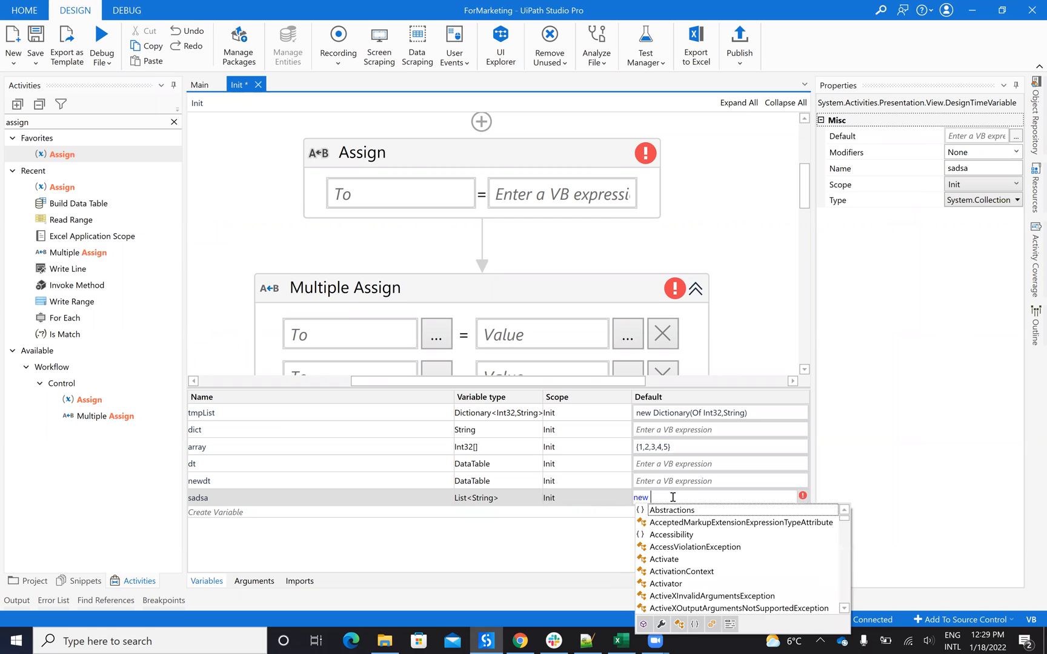
type("List")
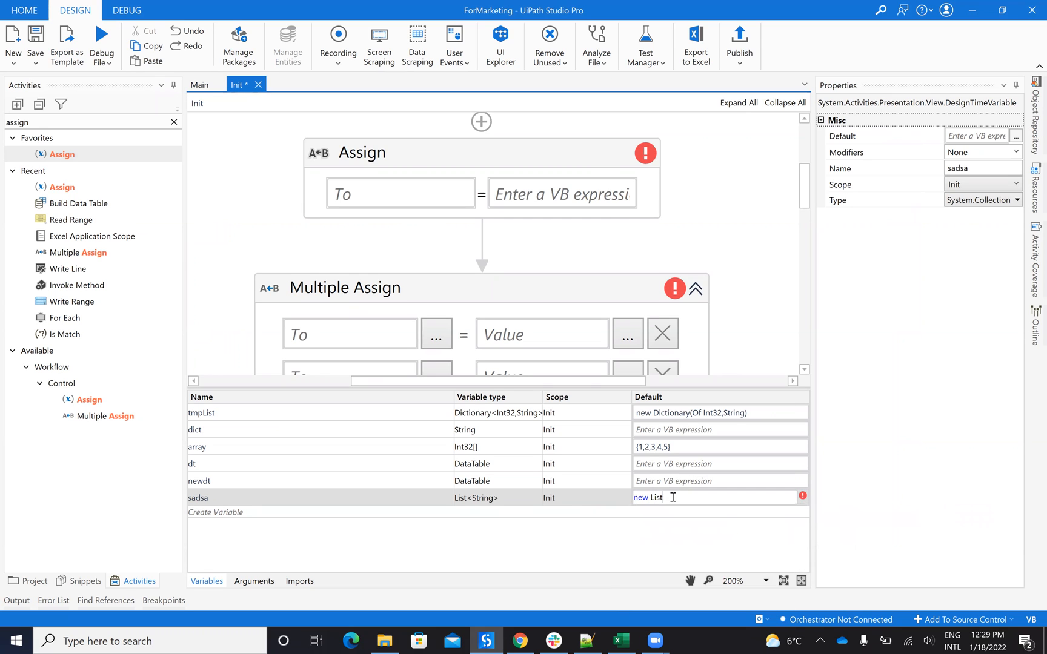
type("(of")
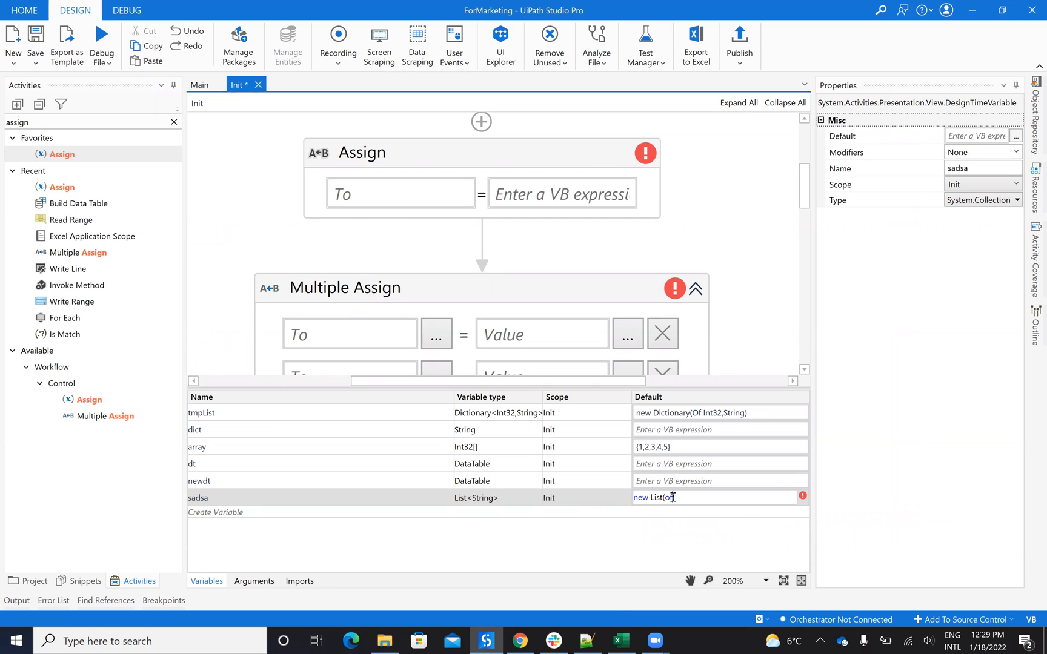
type("String")
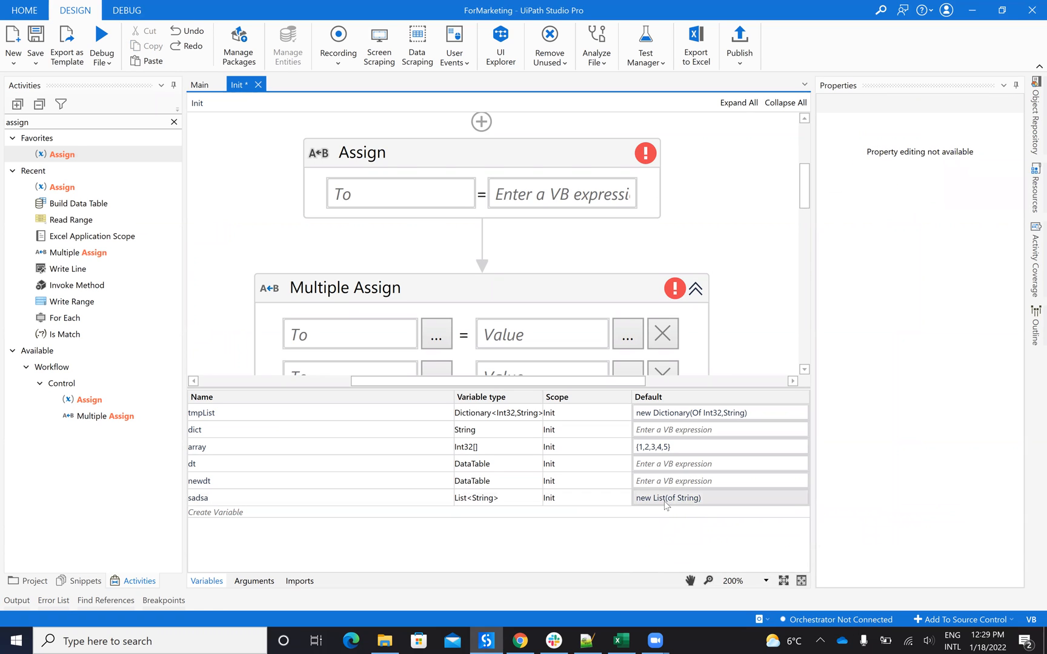
Make sadsa the target of the first Assign activity.
left_click(388, 192)
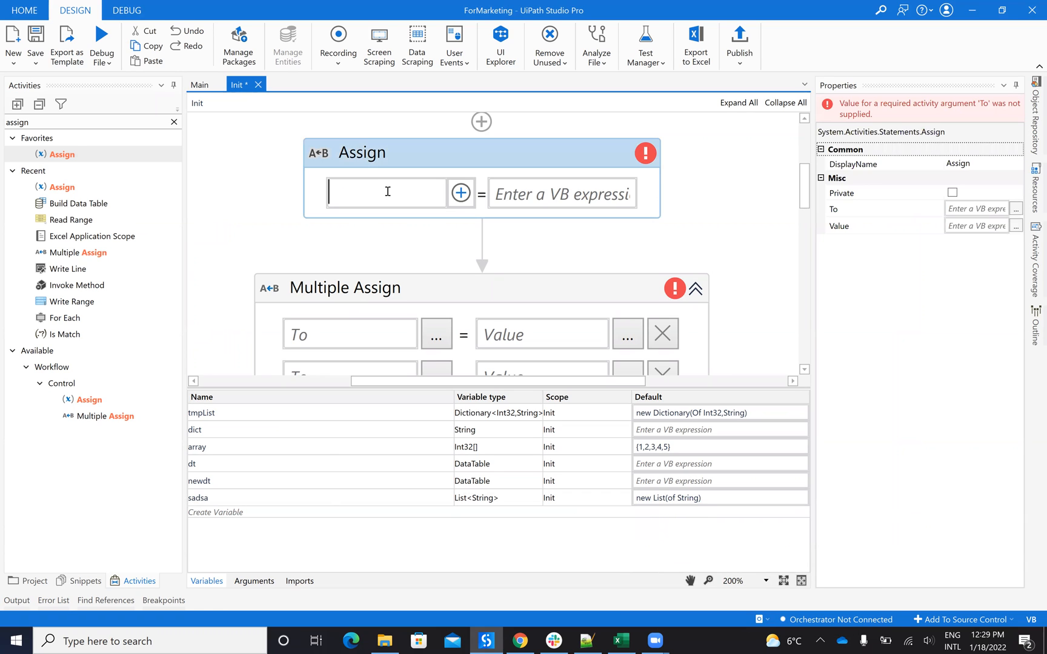
type("sadsa")
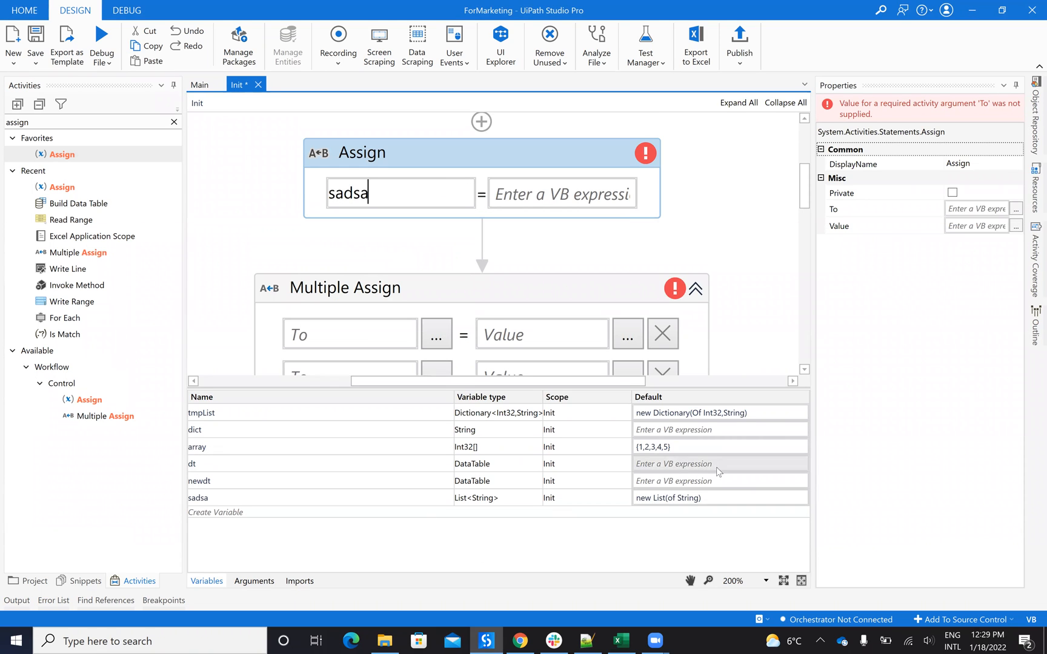
left_click(197, 499)
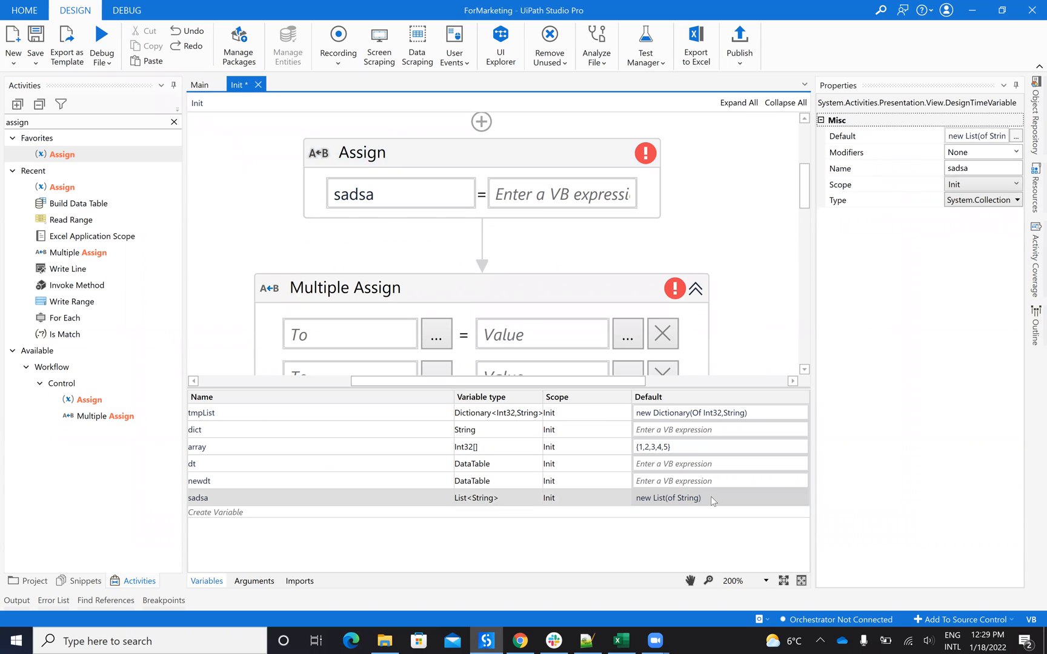
mouse_move(365, 588)
type("a")
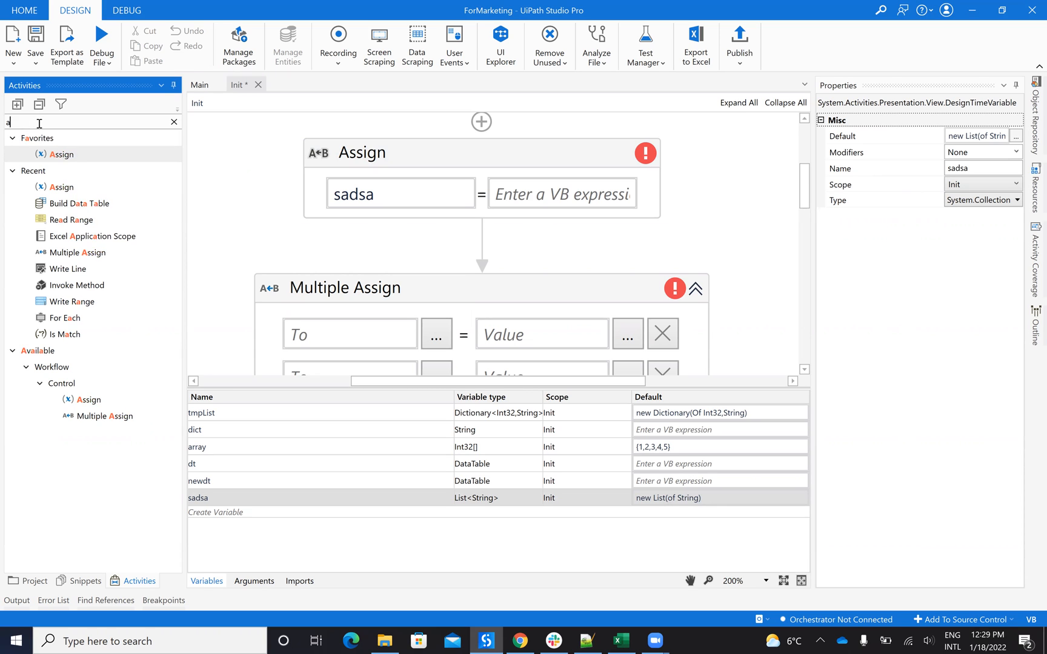
left_click(173, 123)
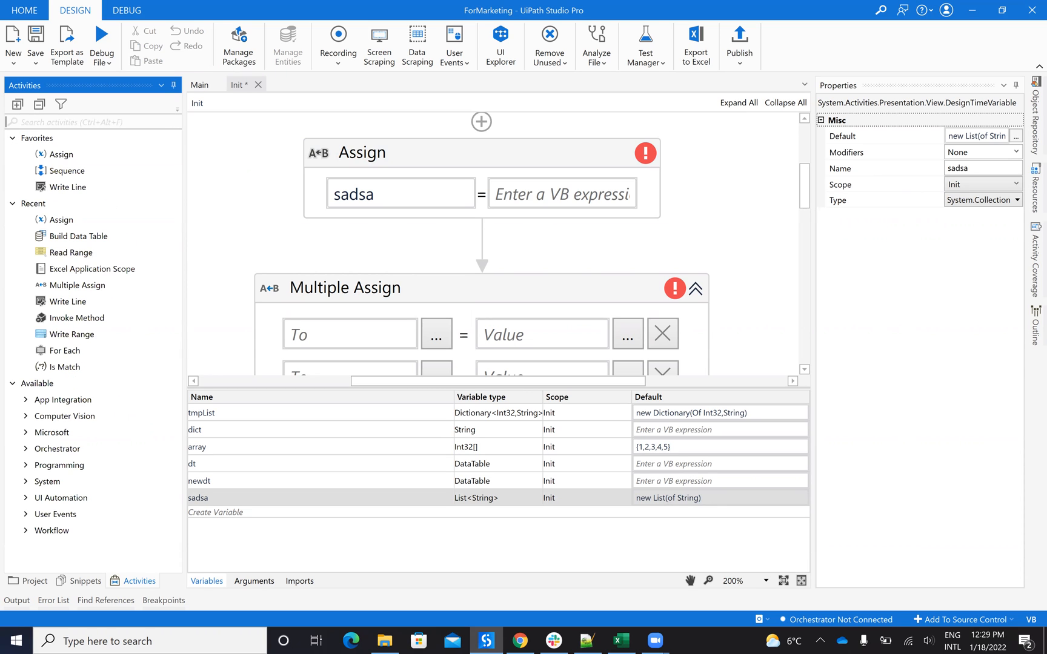
type("cole")
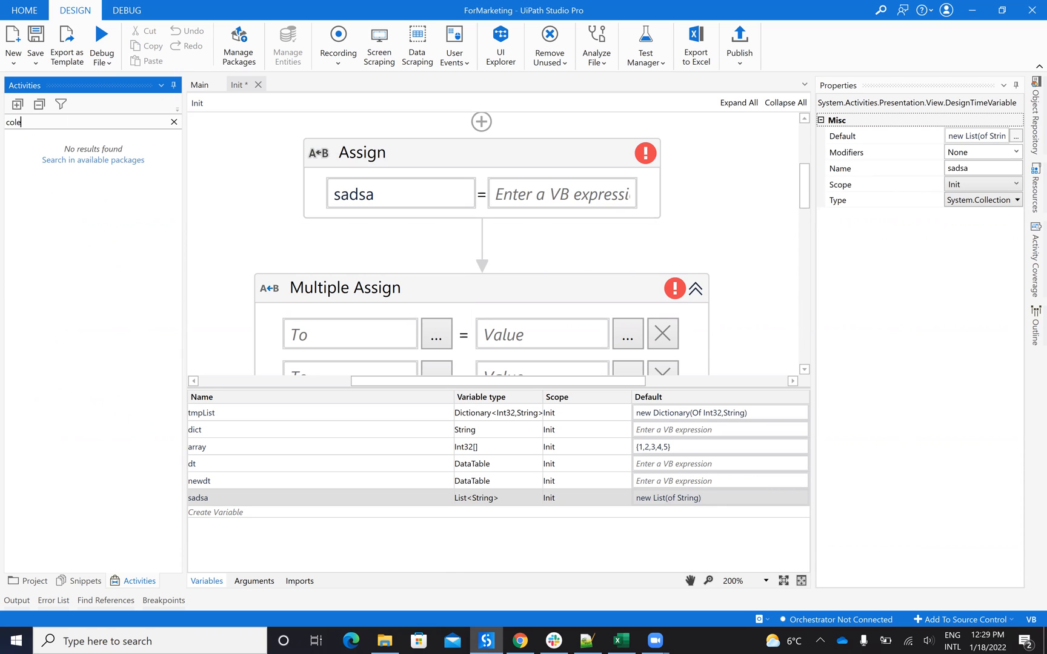
type("coll")
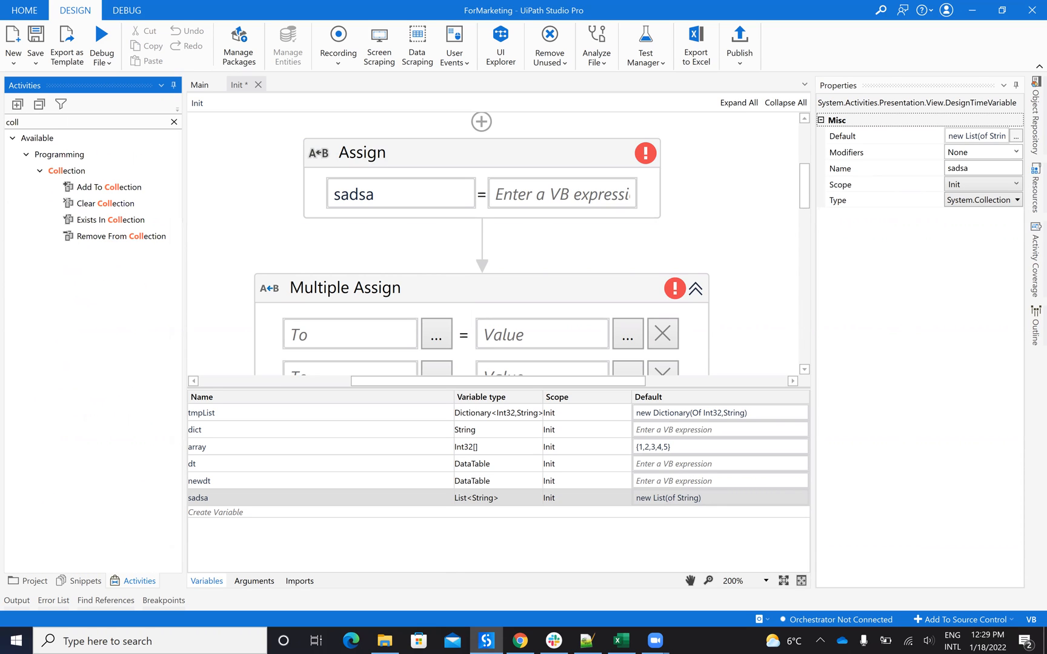
mouse_move(107, 204)
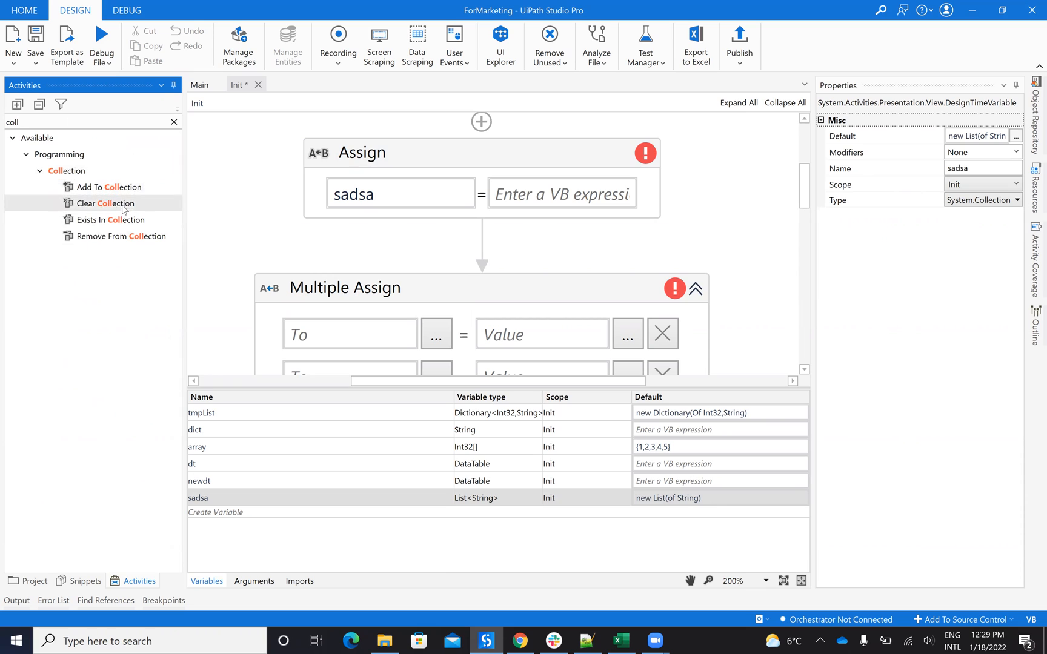
mouse_move(124, 236)
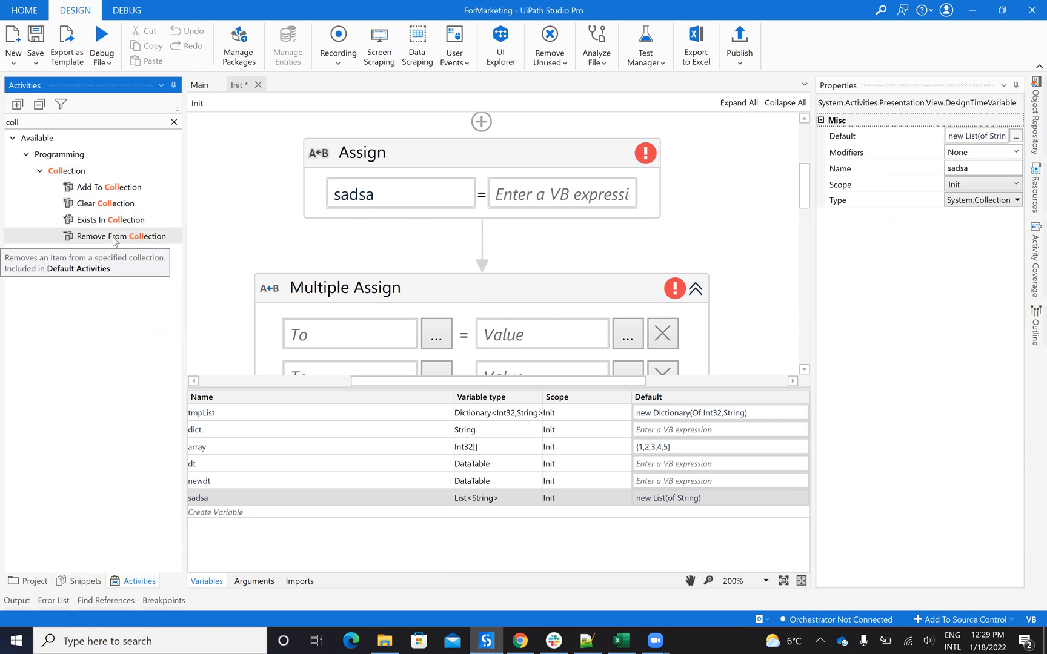
mouse_move(103, 204)
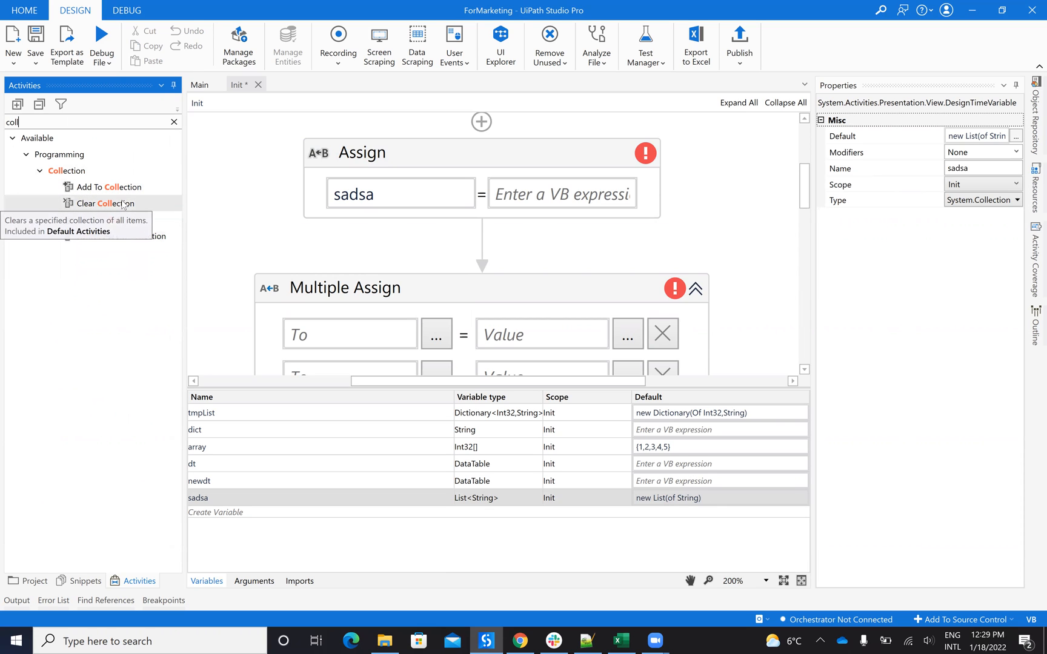
mouse_move(606, 457)
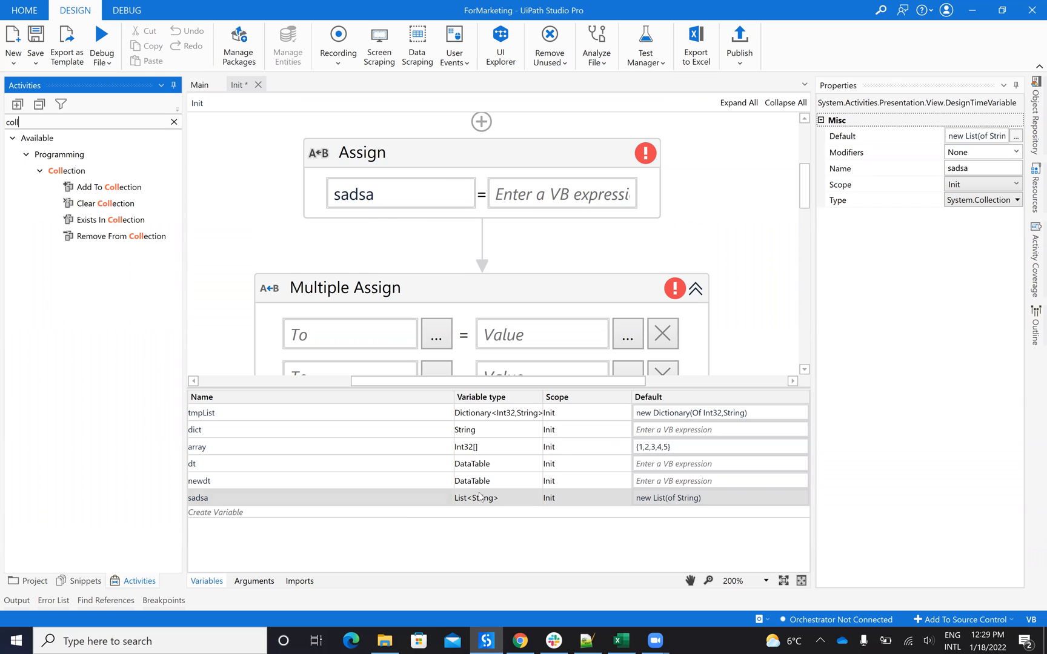
mouse_move(667, 498)
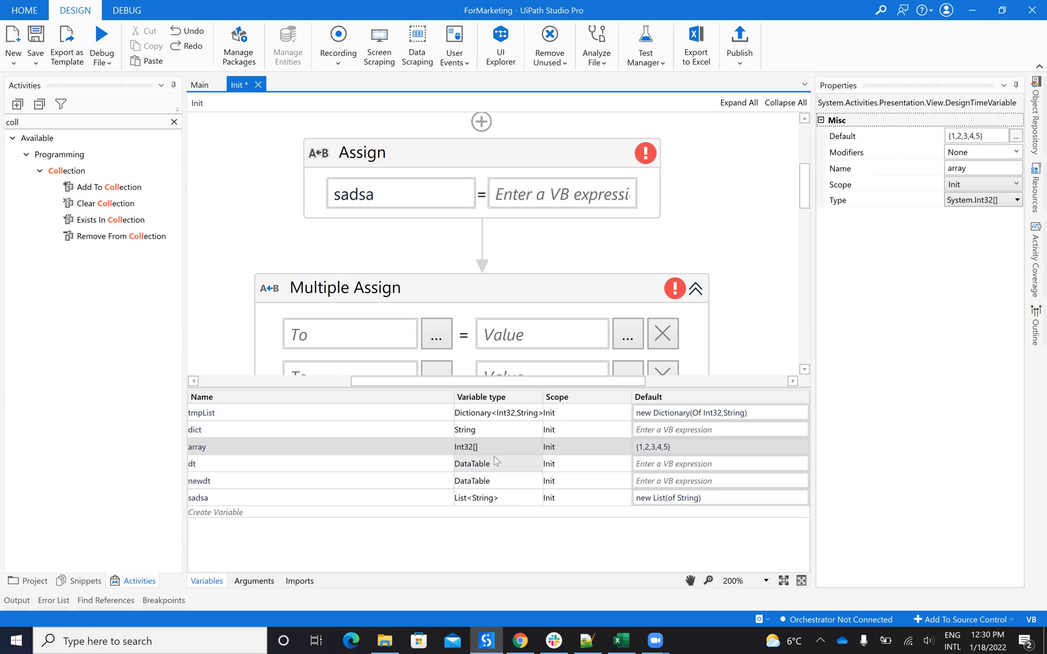
Create variable1 as an Int32 array and set array's default to {1,2,3,5}.
left_click(214, 513)
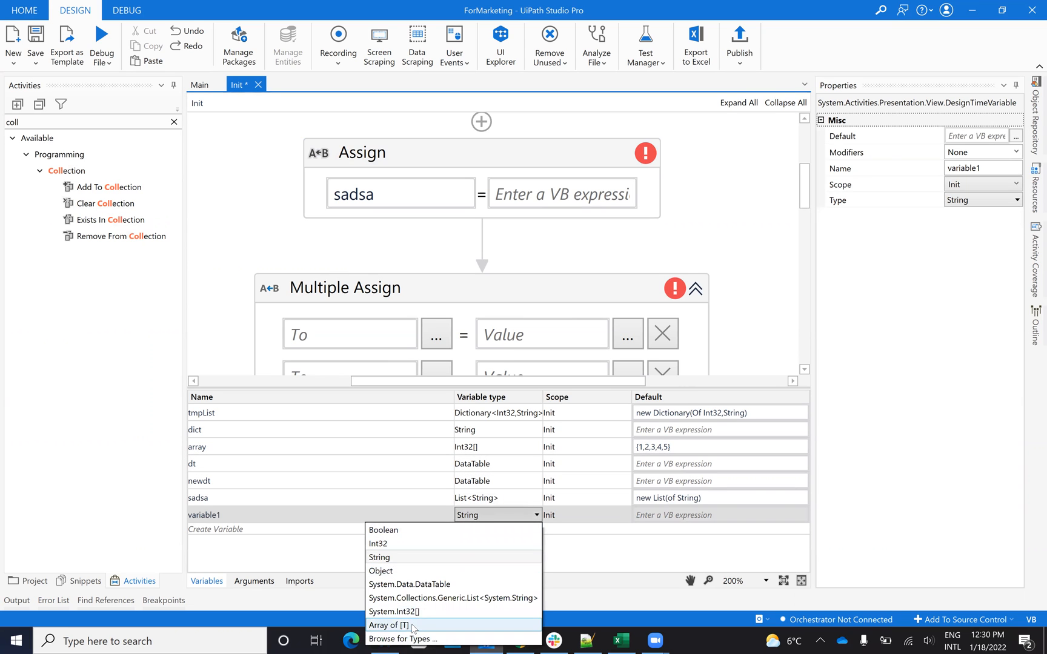
left_click(388, 625)
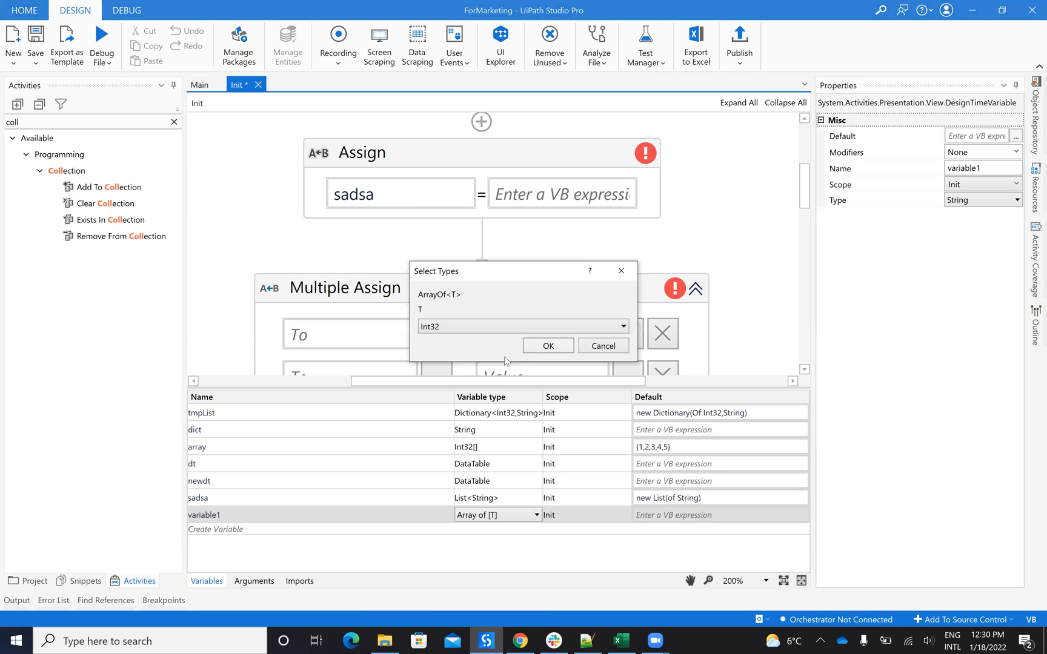
left_click(623, 326)
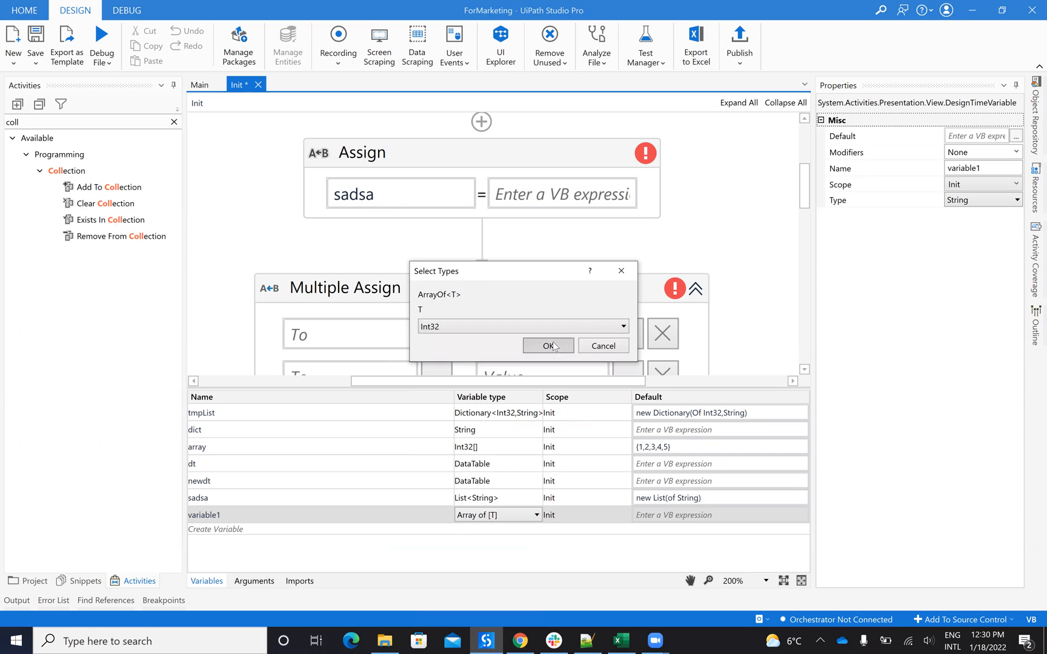
left_click(546, 346)
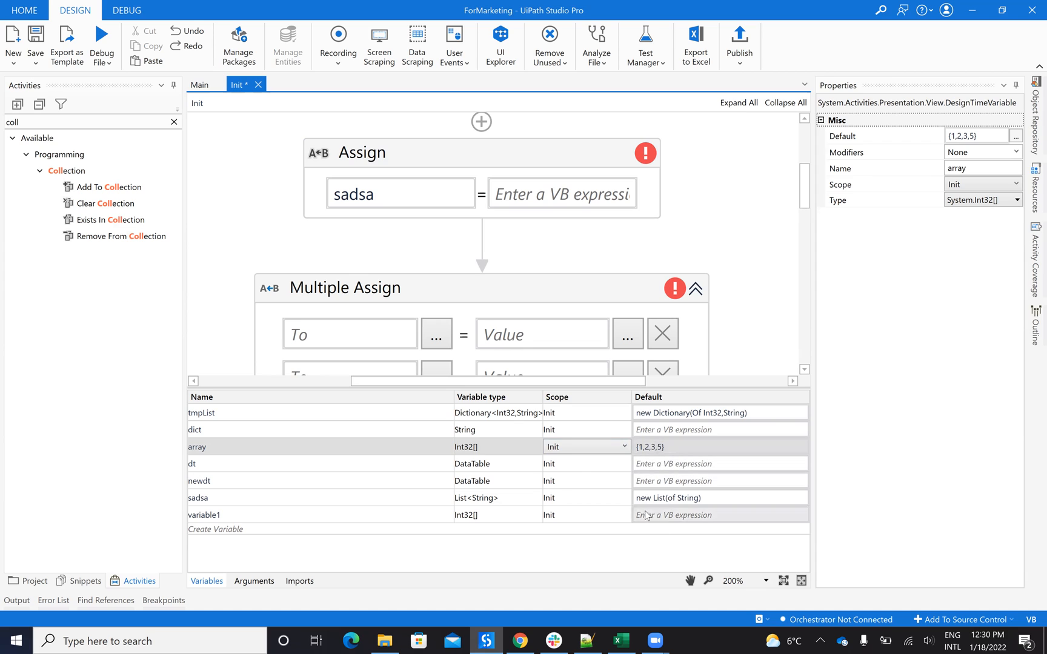
left_click(197, 498)
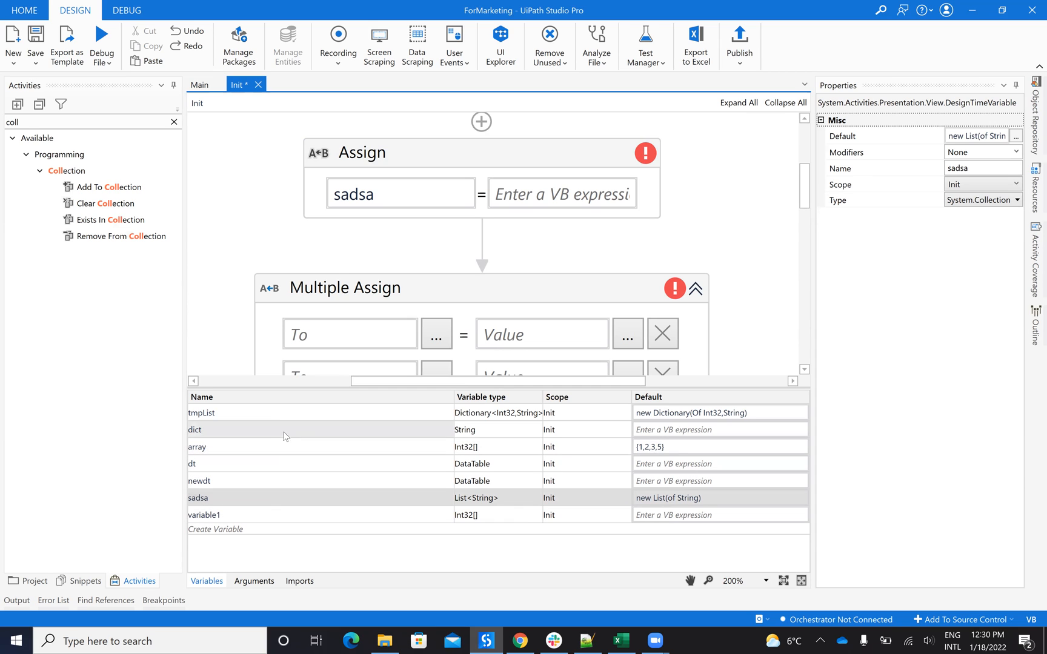
Create variable2 typed as Dictionary of String keys to Int32 values.
left_click(214, 529)
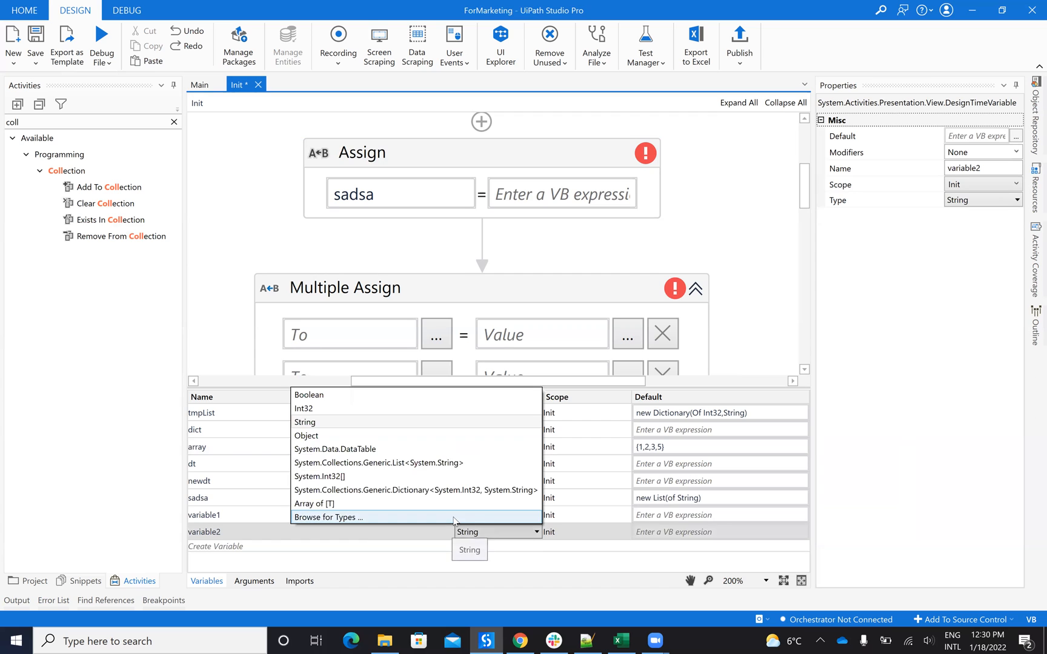
left_click(329, 518)
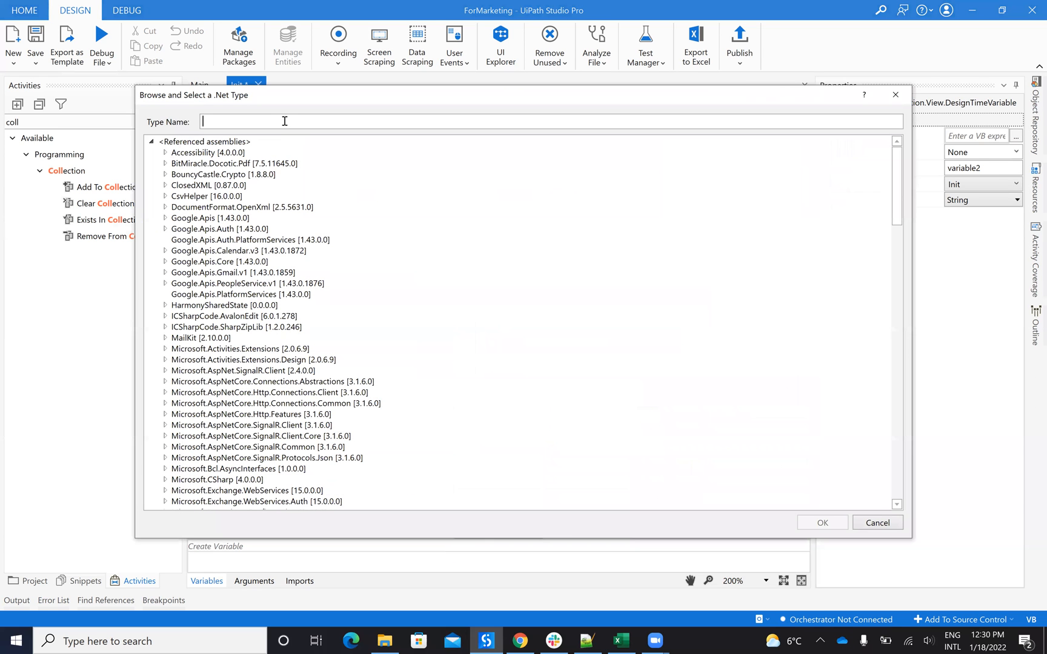
type("dict")
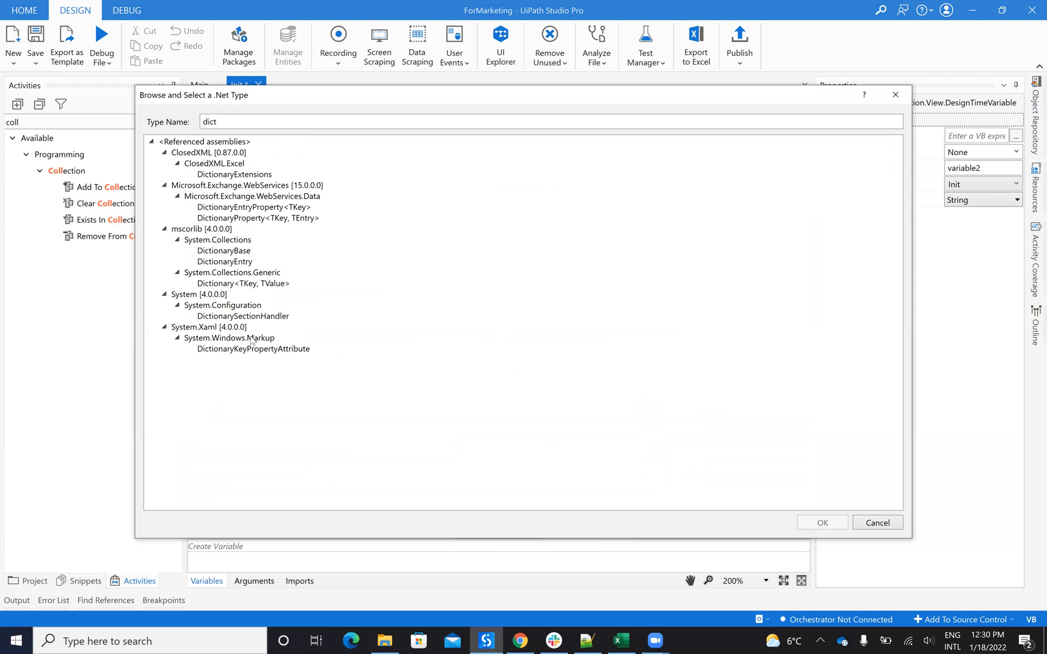
left_click(242, 283)
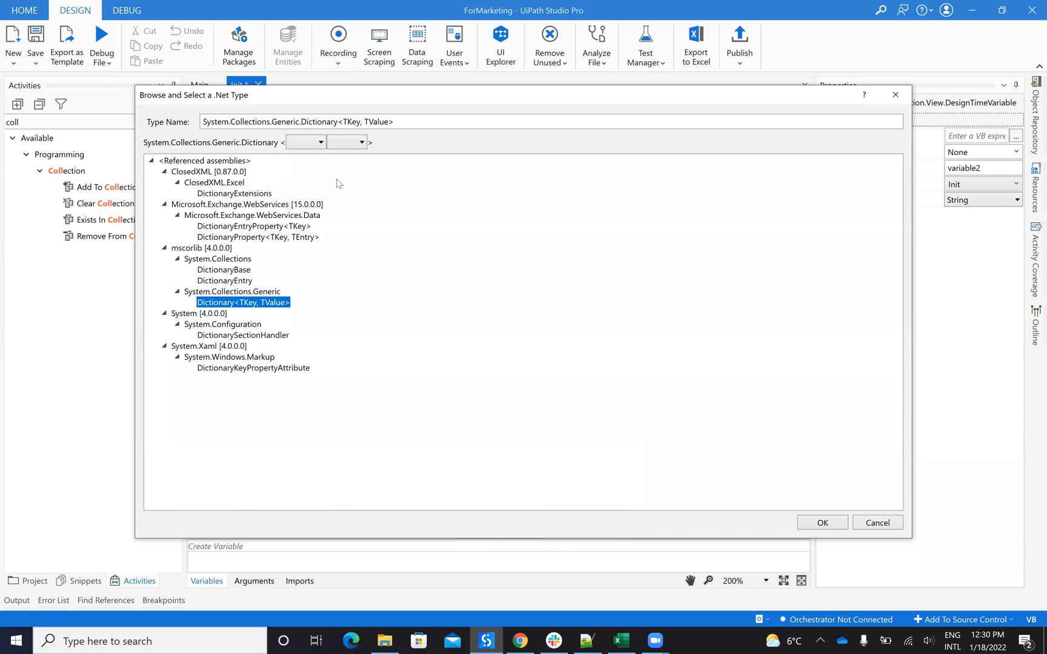
mouse_move(323, 145)
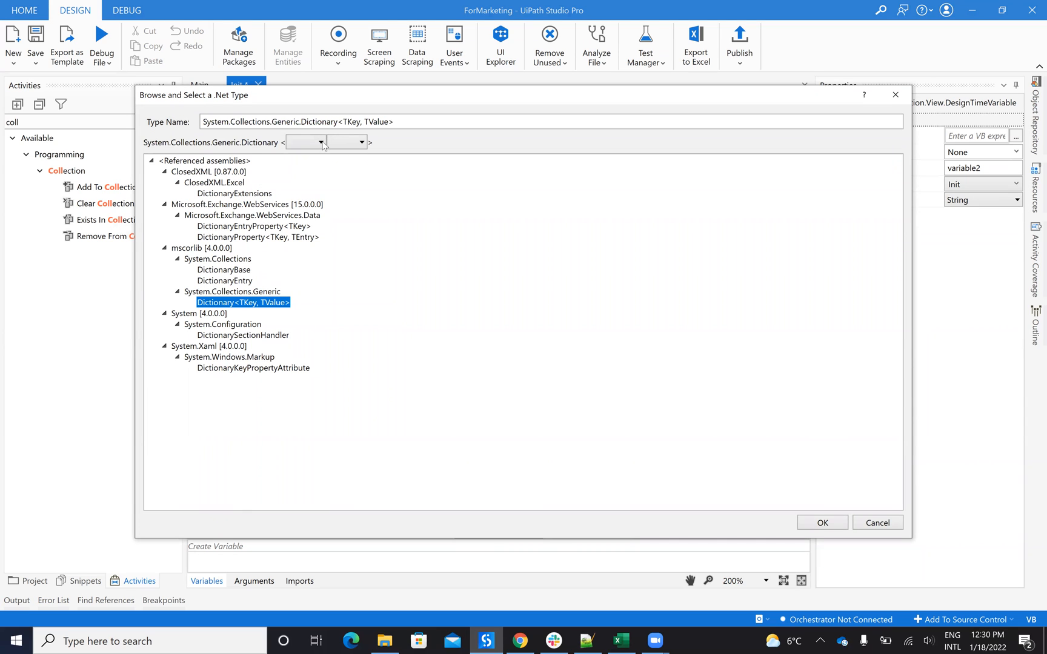
left_click(304, 142)
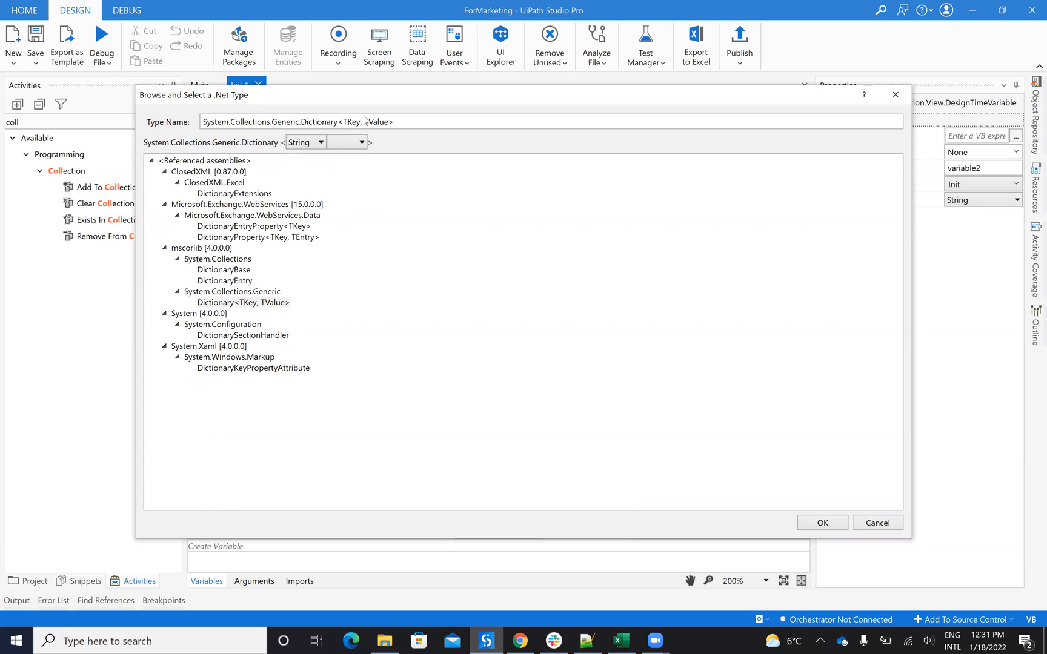
left_click(345, 142)
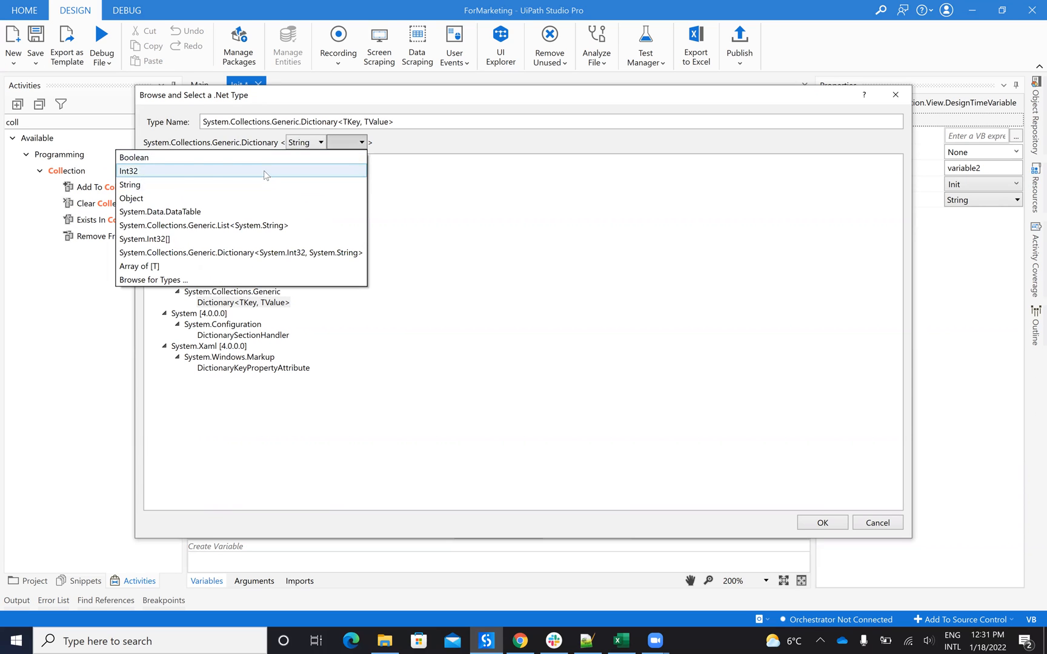
left_click(128, 171)
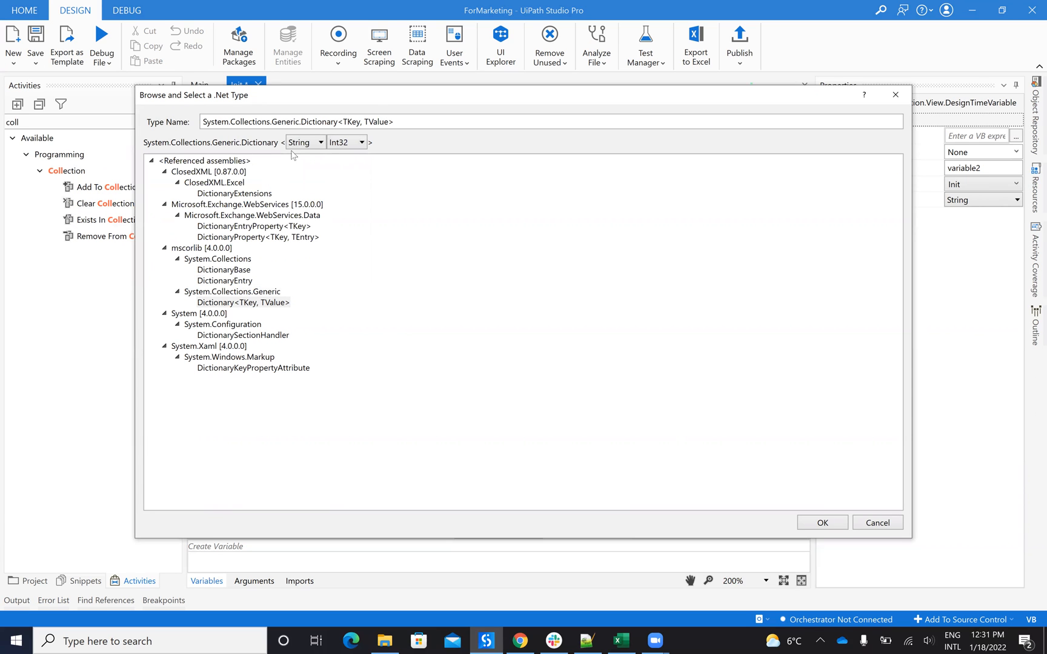
mouse_move(800, 533)
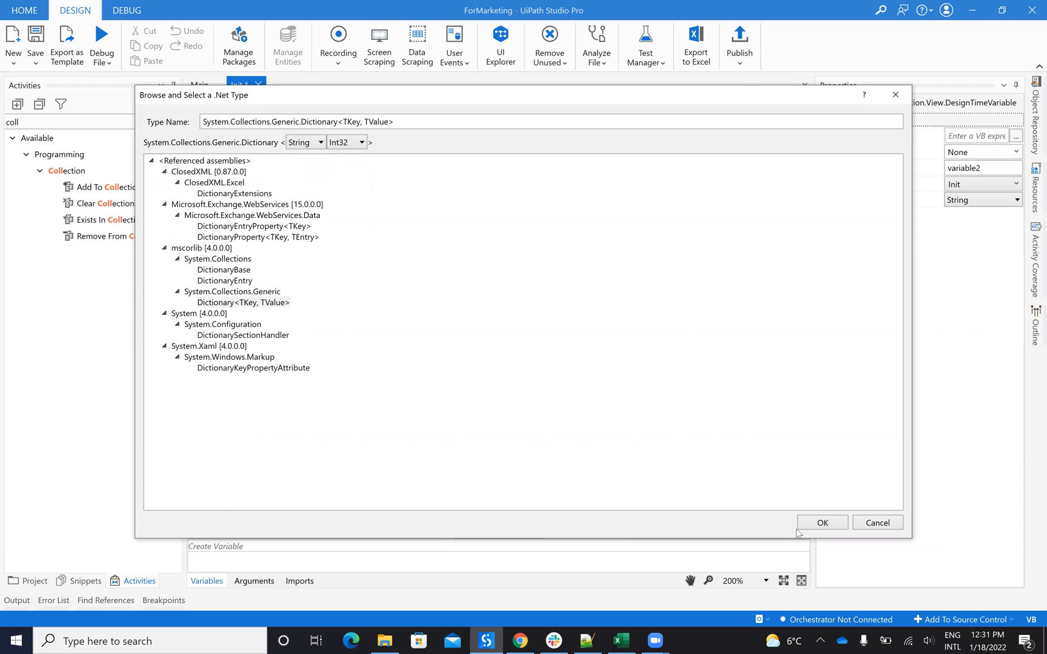
left_click(821, 522)
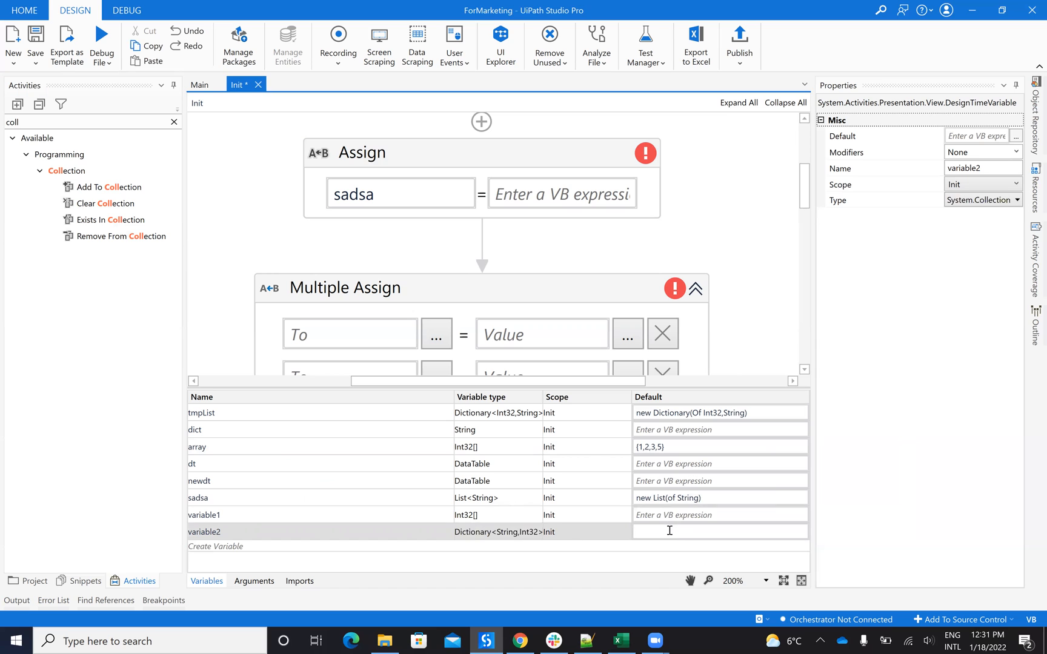
Set variable2's default to new Dictionary(of String,Int32) and bring up Manage Packages.
type("new Dic")
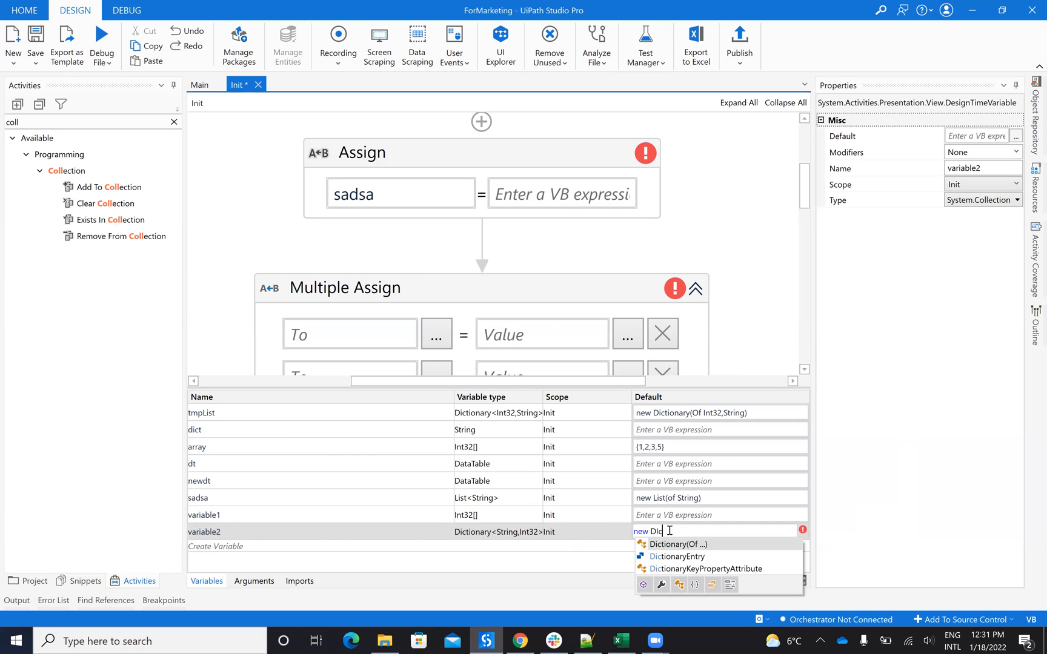
left_click(679, 545)
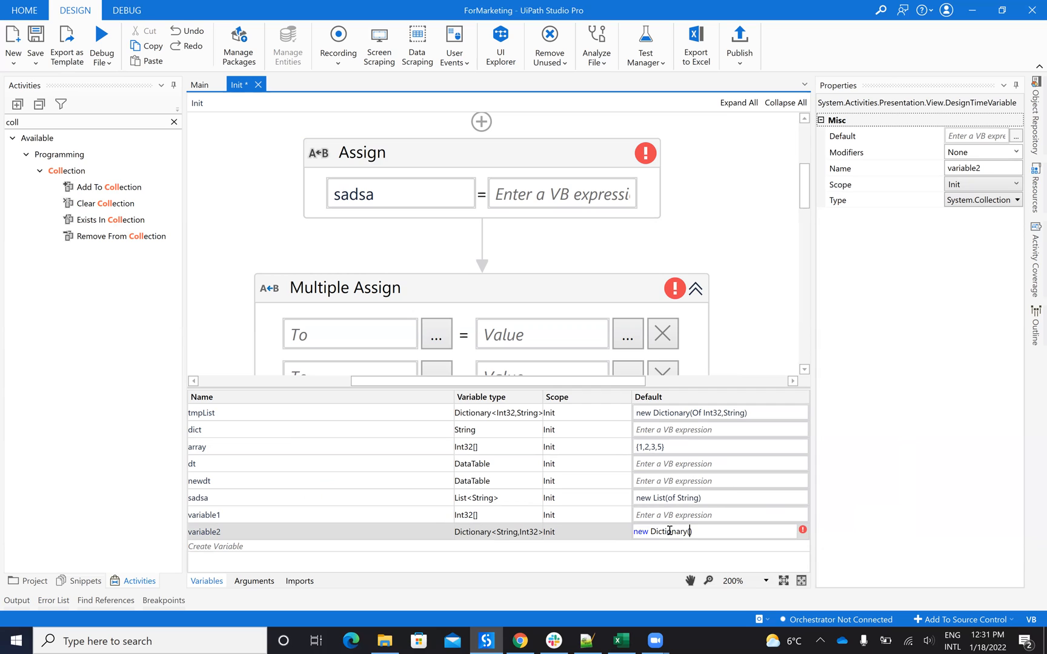
type("of")
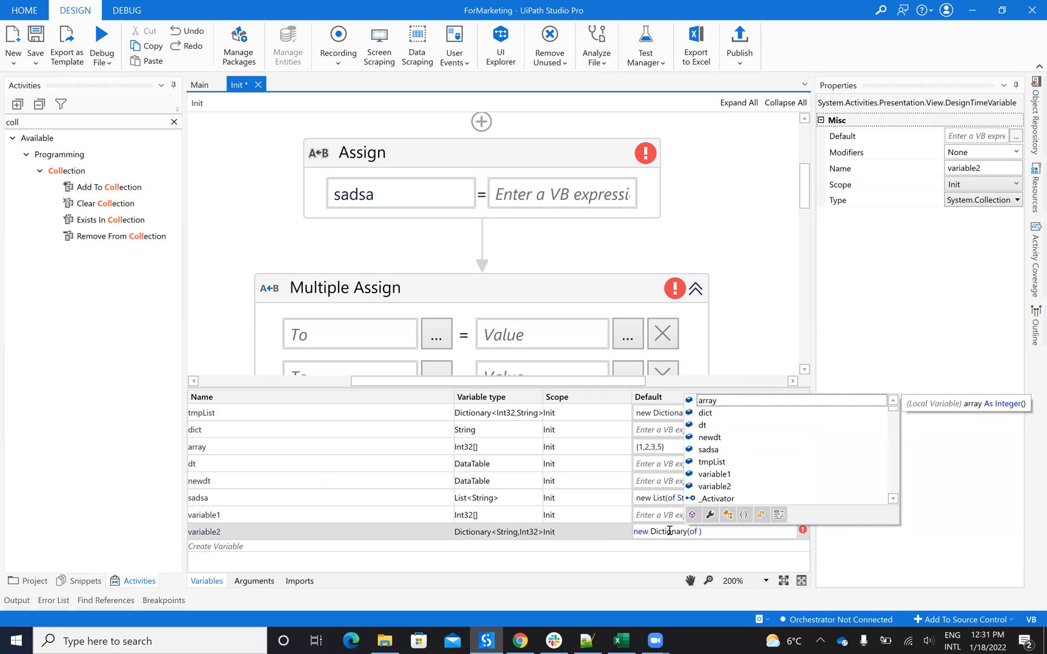
type("String")
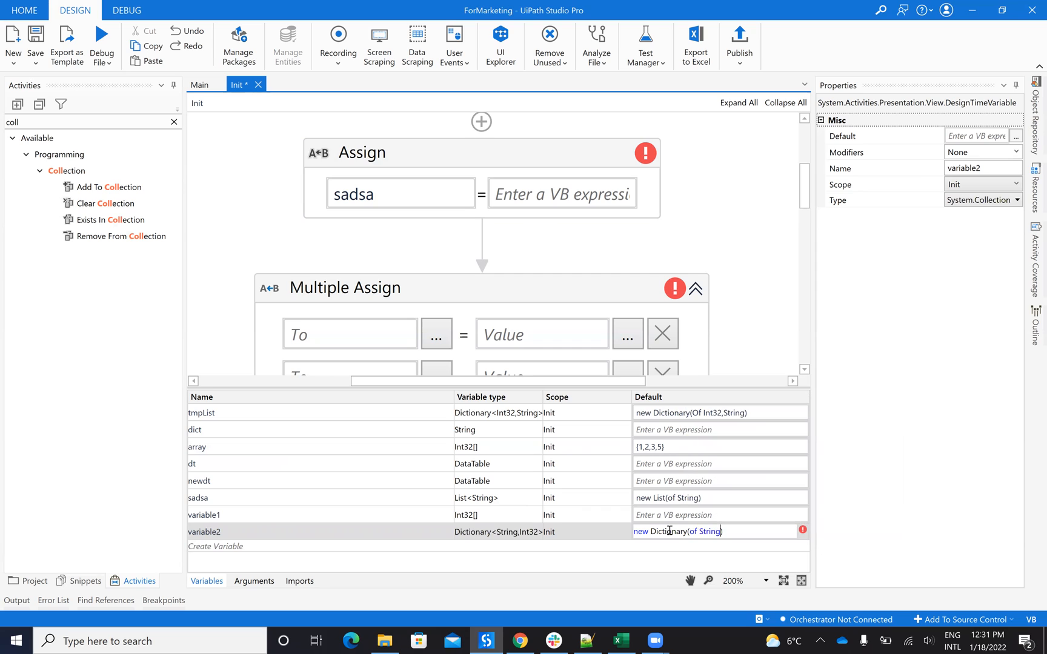
type("Int32")
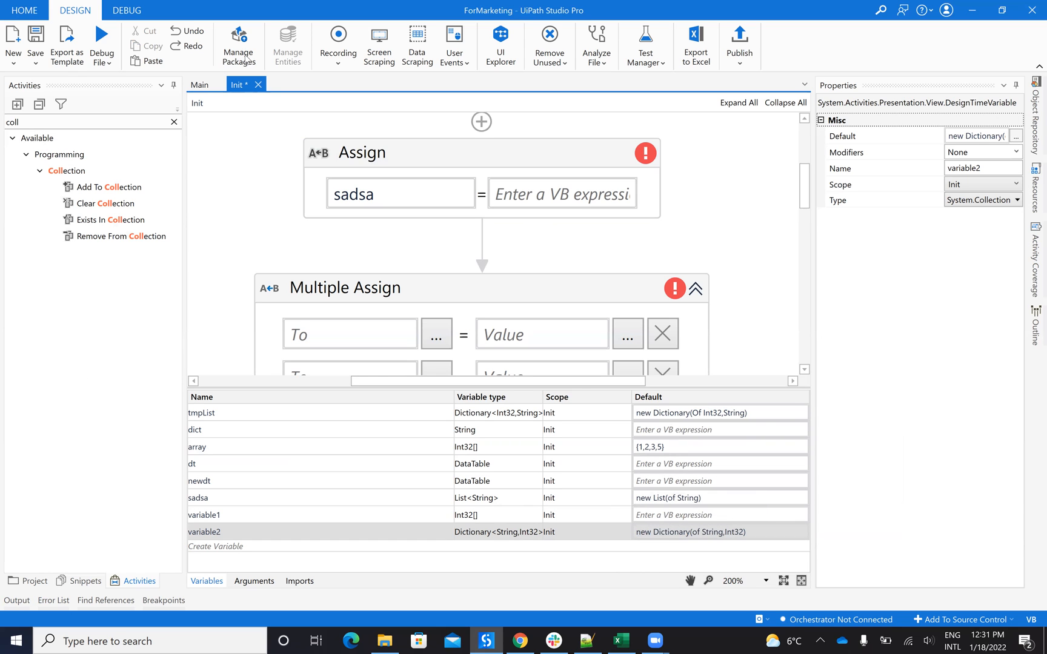
left_click(238, 45)
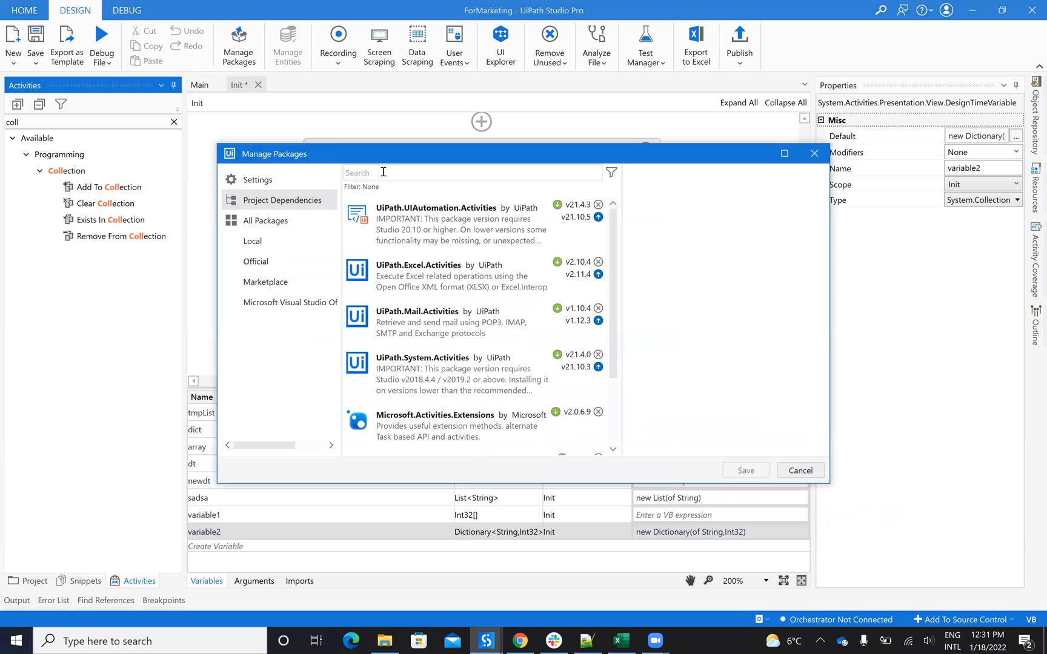
Search activities for dictionary, listing Microsoft Extensions Add To, Get From, Remove From Dictionary.
type("ex")
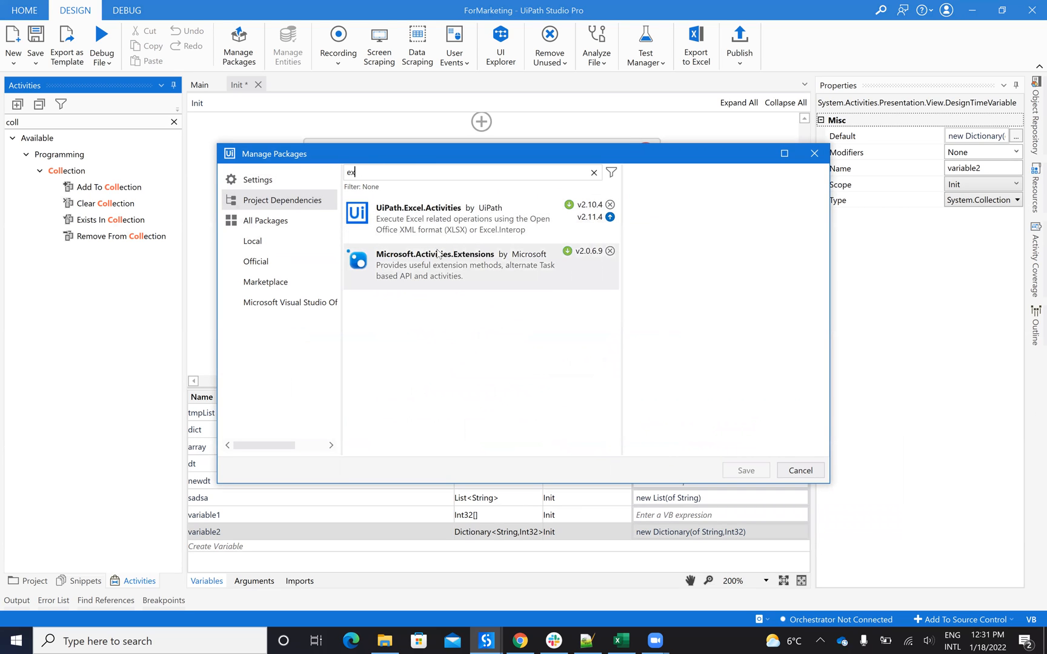
left_click(800, 471)
type("dict")
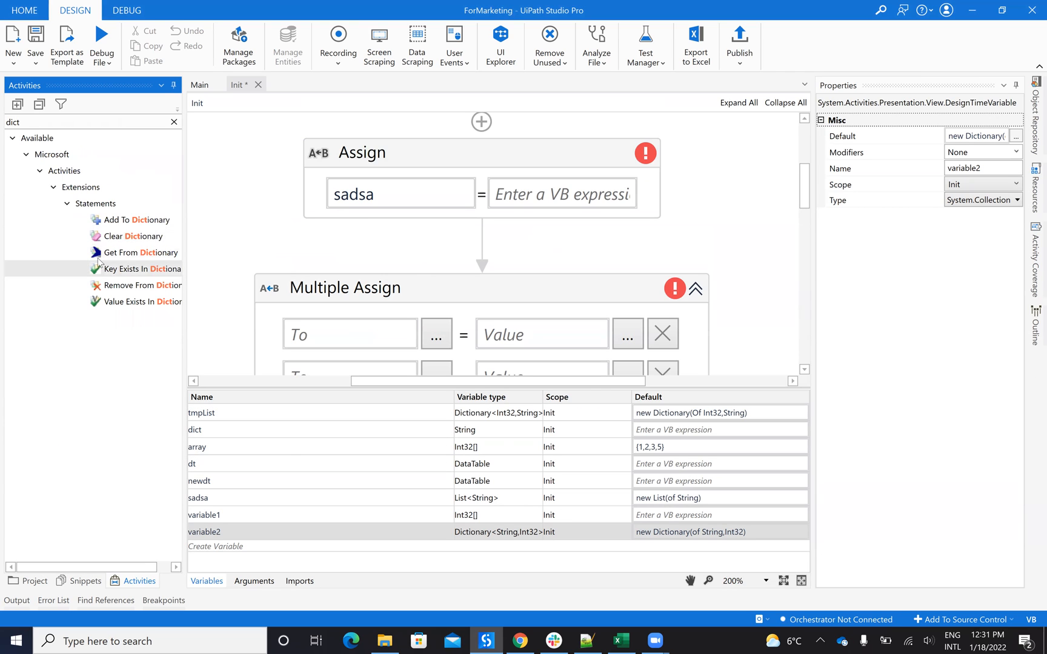
mouse_move(116, 309)
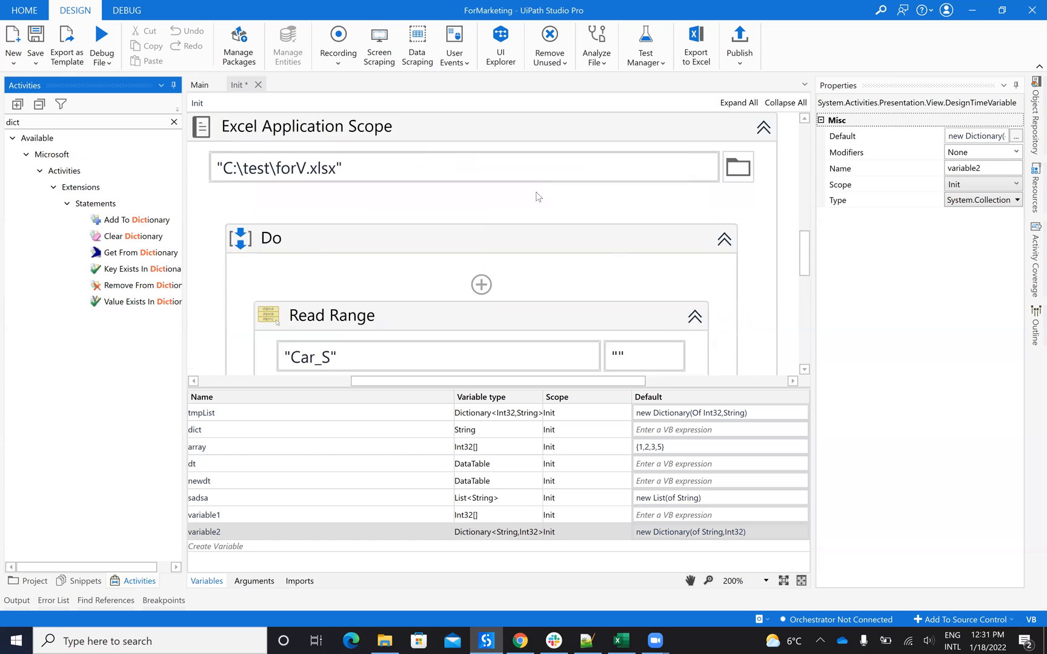
Scroll the designer down past Excel Application Scope to Build Data Table and newdt = dt.clone.
scroll("down", 3)
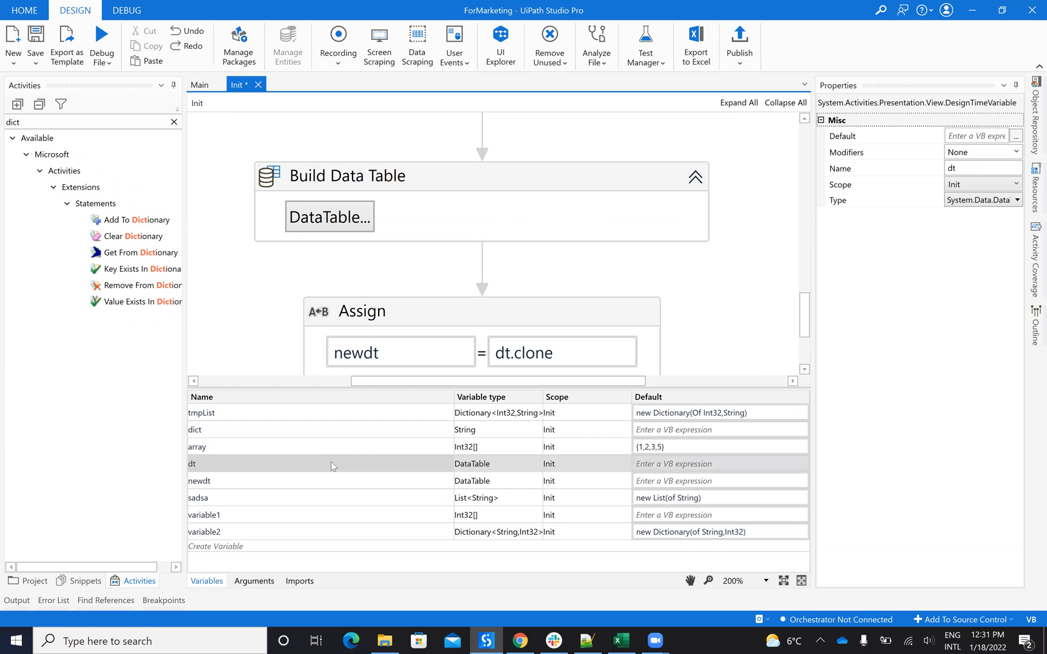
mouse_move(410, 192)
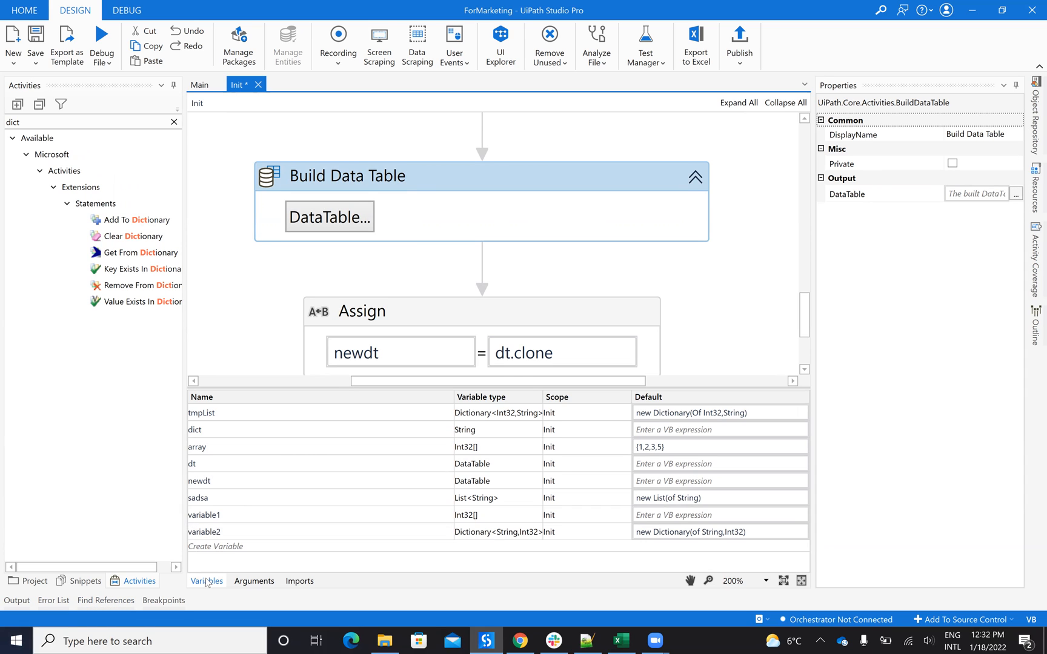
scroll("down", 3)
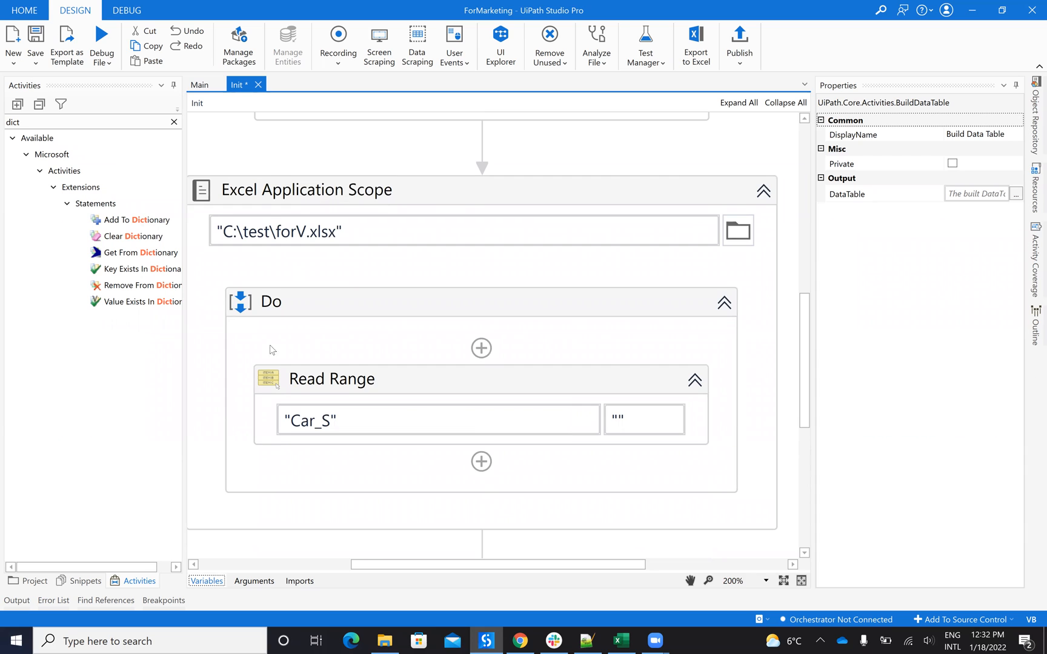
scroll("down", 3)
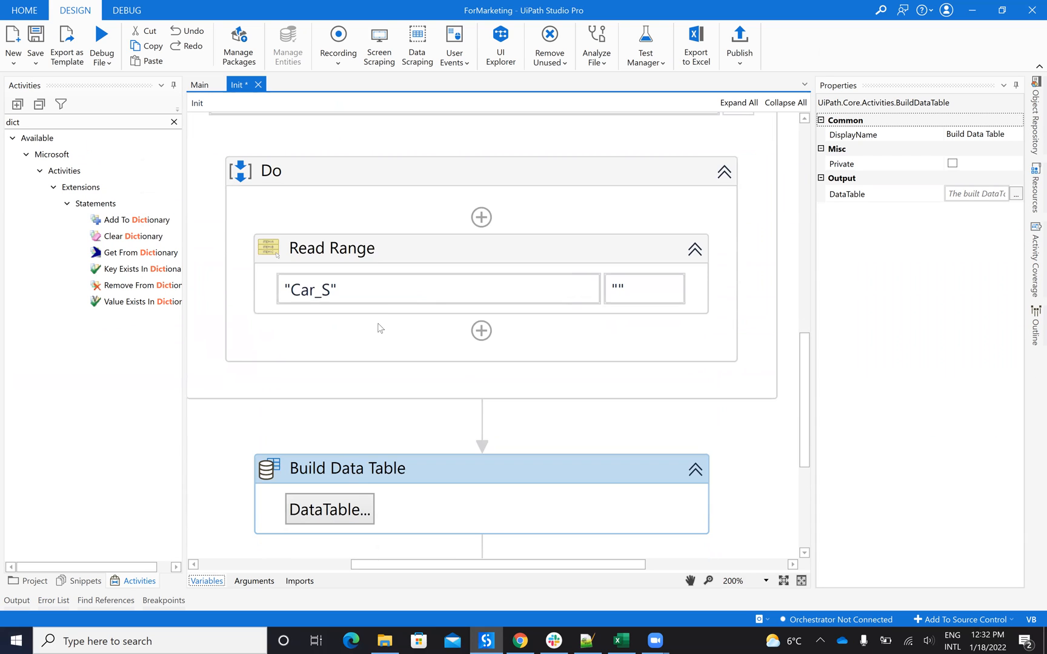
mouse_move(371, 243)
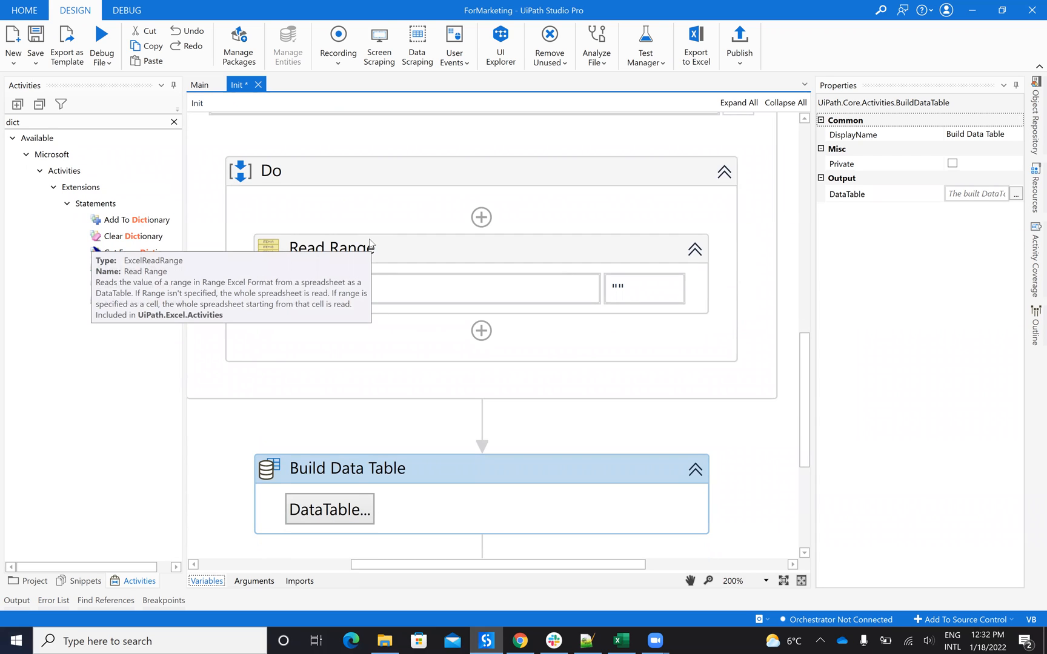
scroll("down", 3)
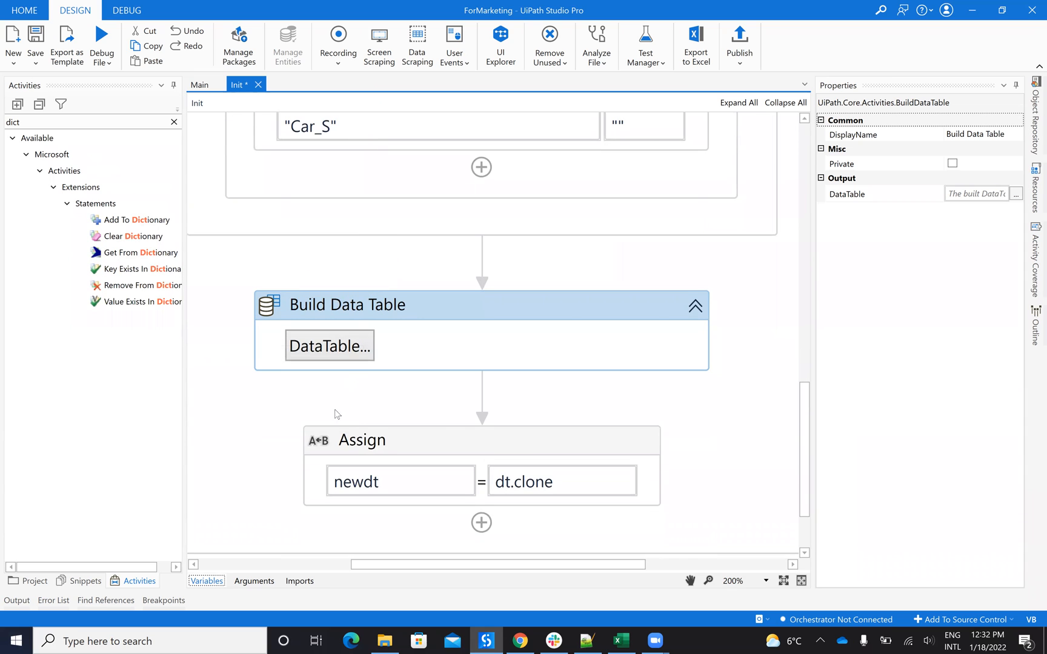
mouse_move(330, 345)
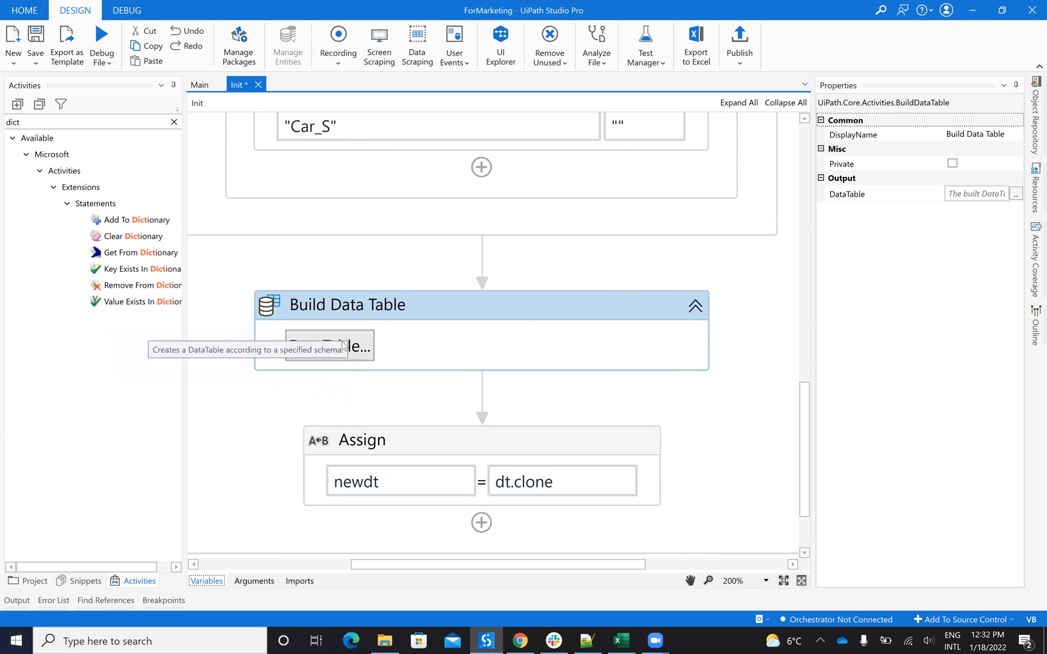
Define Build Data Table columns Column1 String, tesd String and numbr Int32, and save them.
left_click(327, 345)
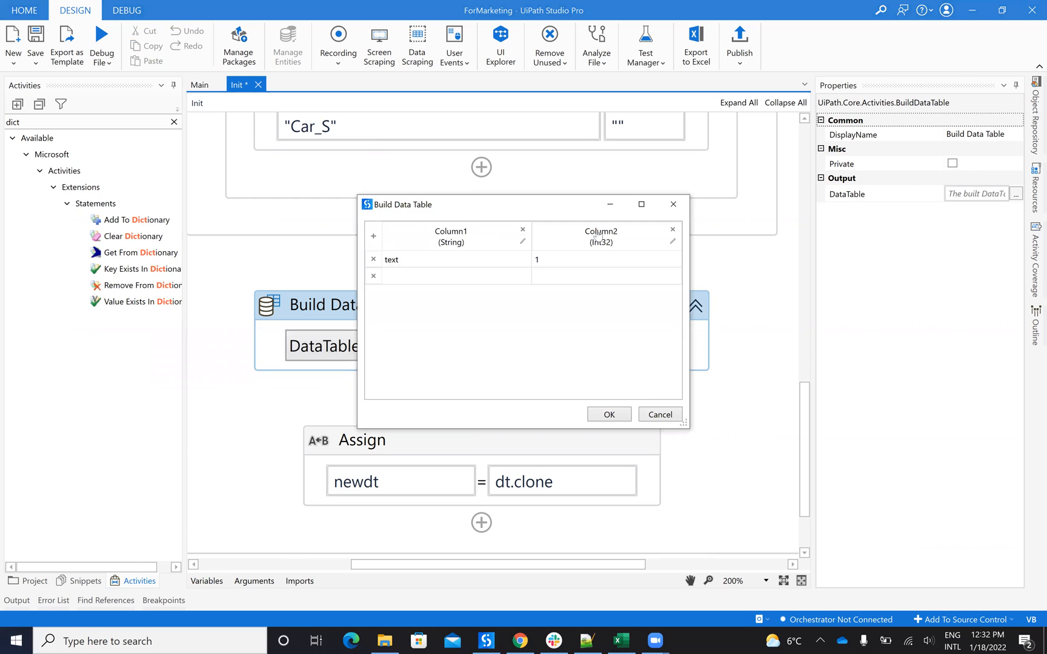
left_click(671, 230)
type("te")
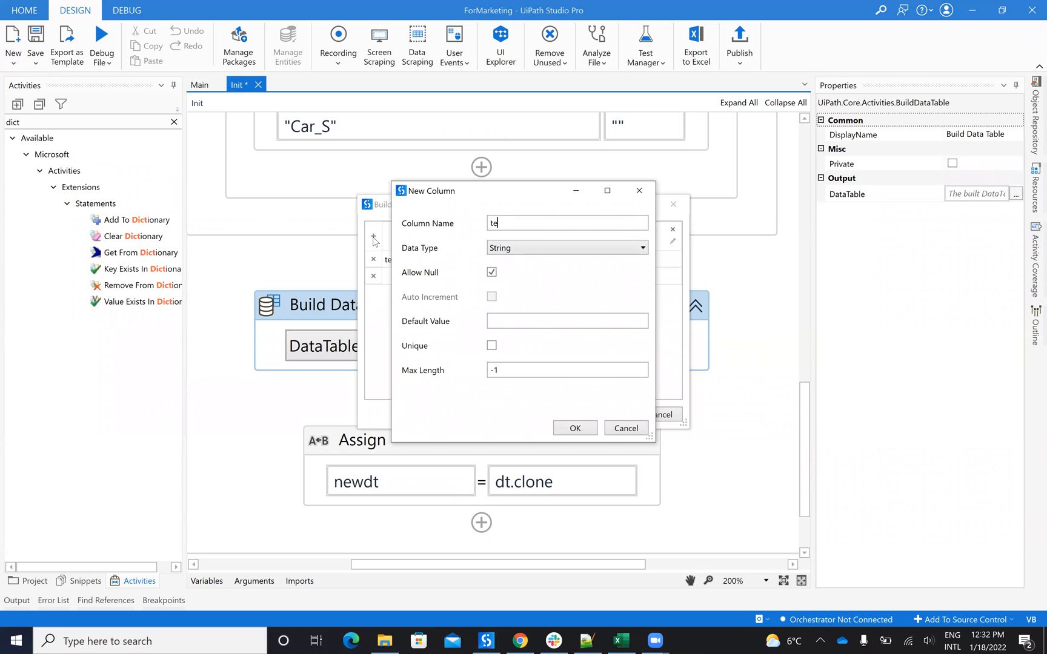
left_click(575, 428)
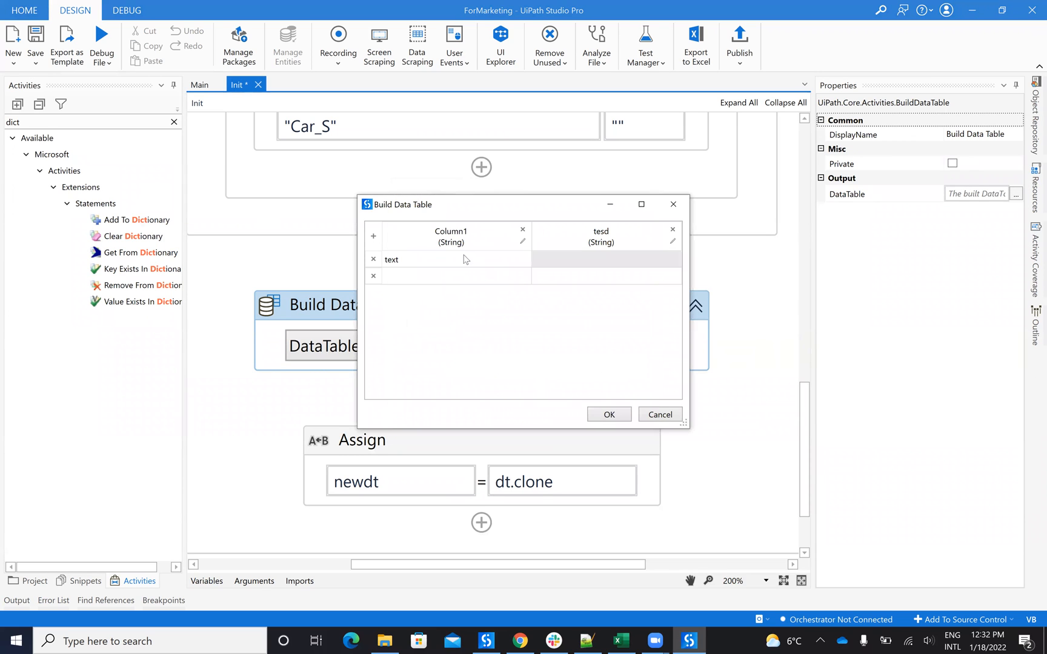
left_click(373, 237)
type("numbr")
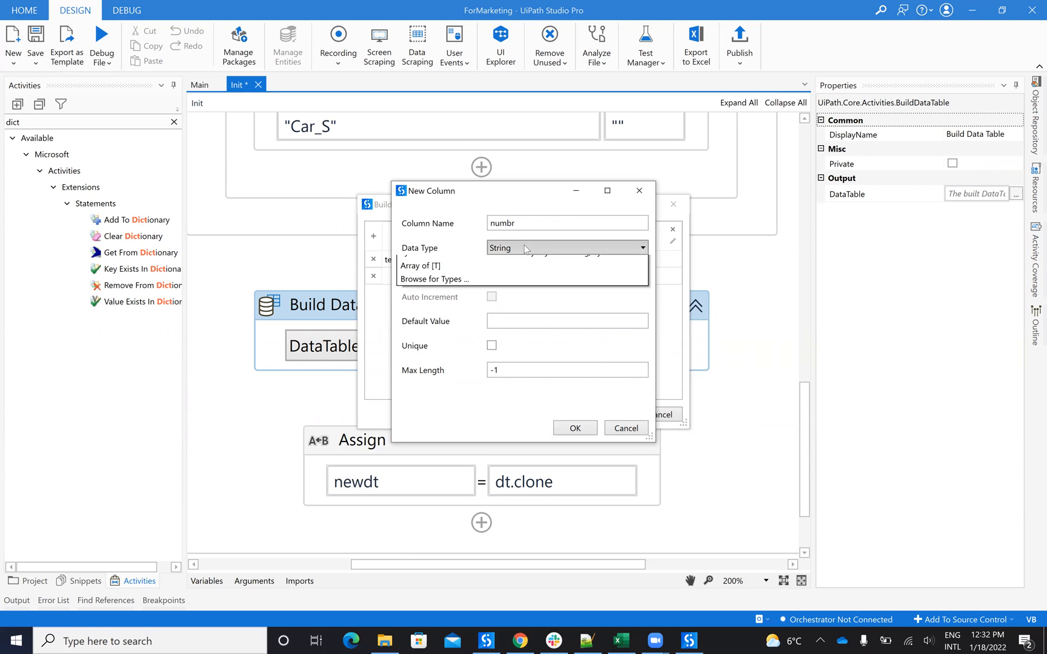
left_click(564, 261)
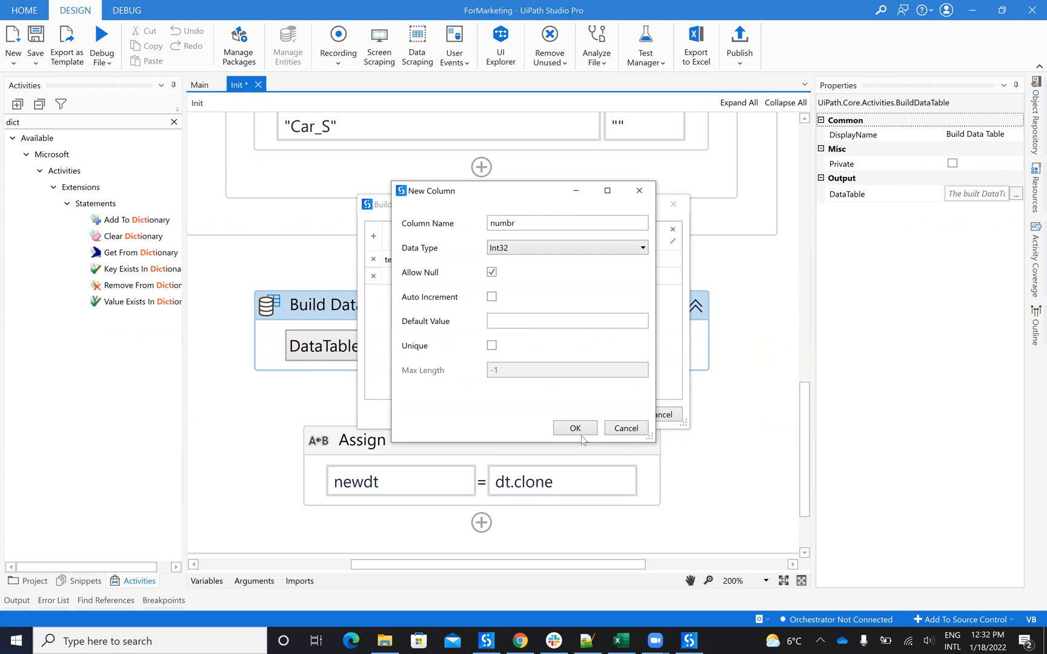
left_click(574, 428)
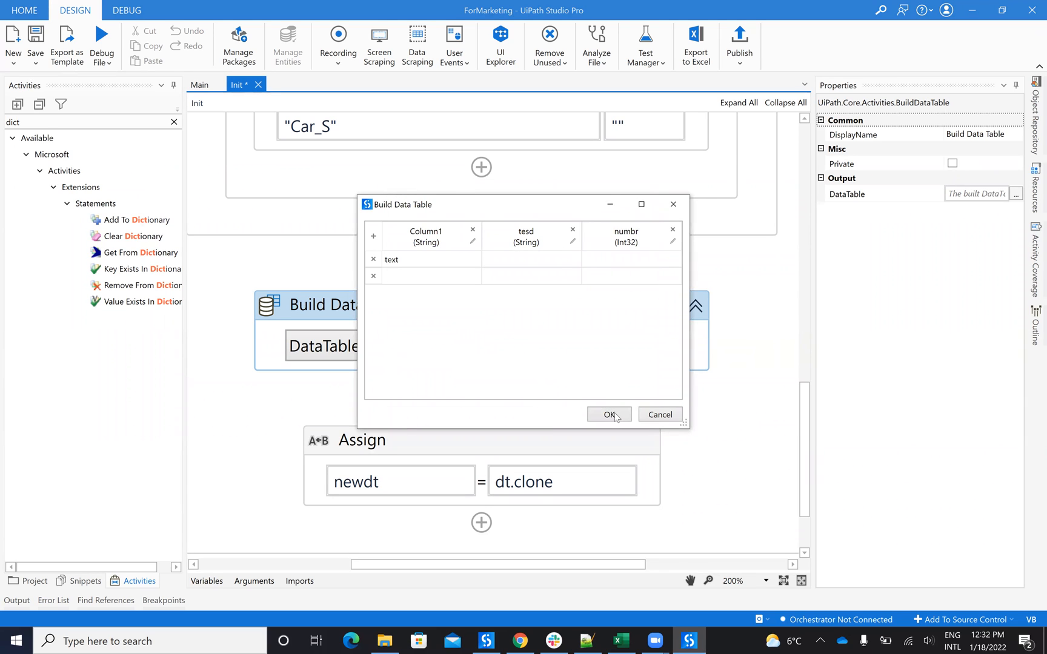
mouse_move(566, 400)
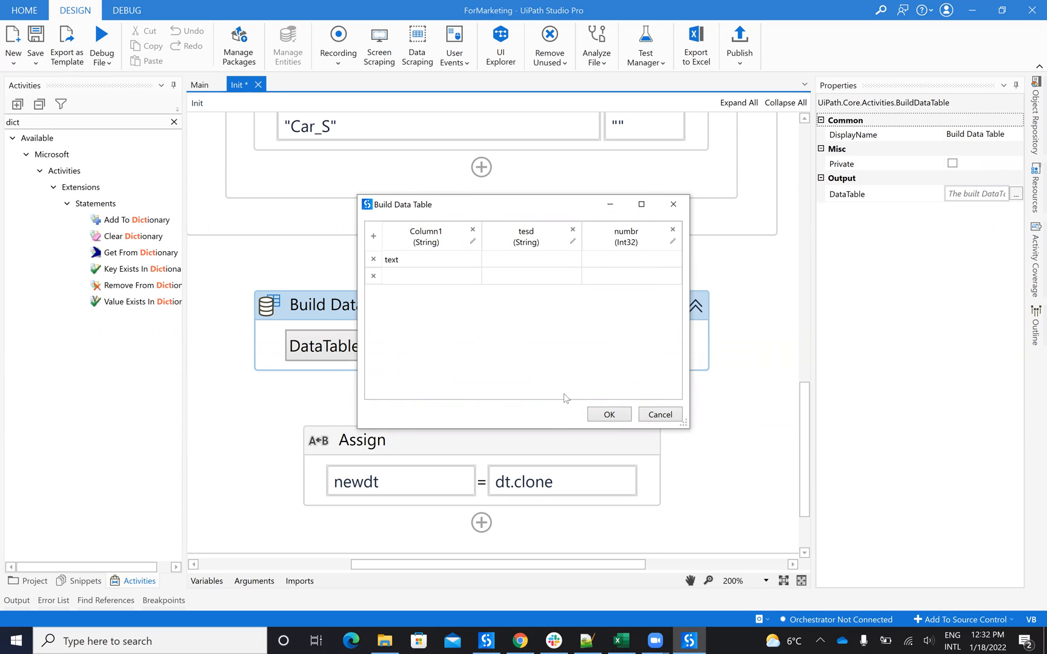
left_click(607, 415)
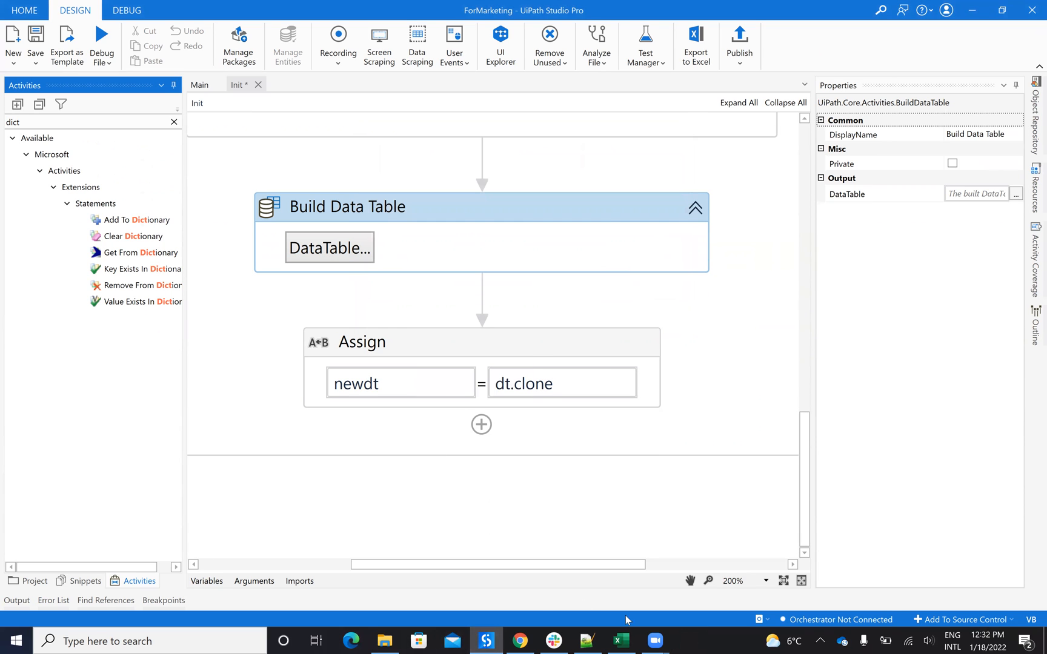
left_click(619, 641)
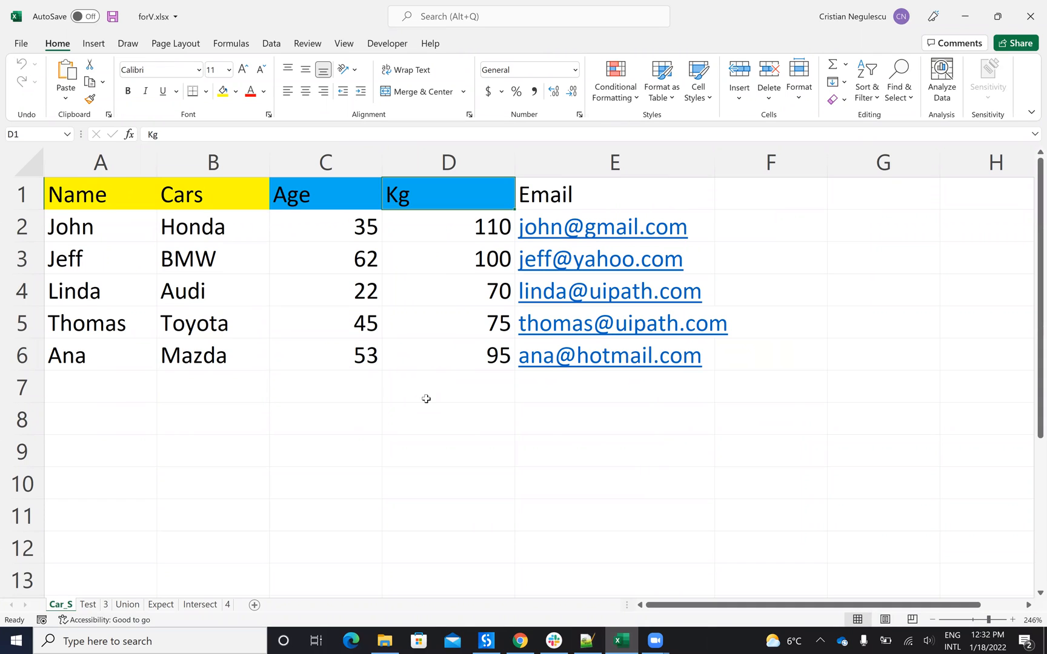
mouse_move(345, 213)
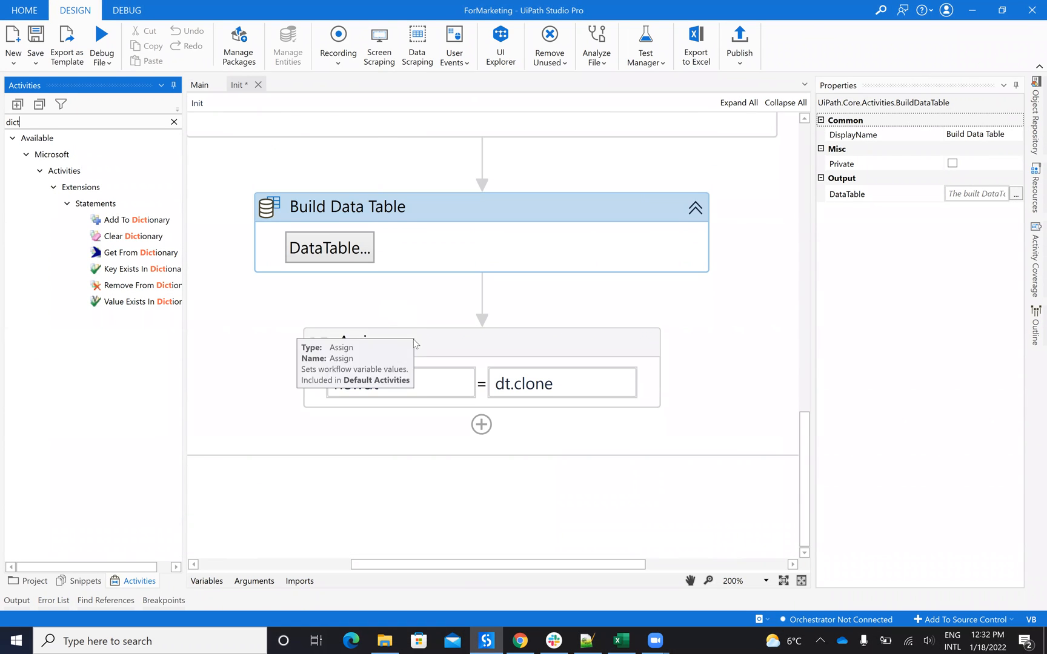
Check the Init workflow's variables list, then return to the forV workbook in Excel.
left_click(206, 580)
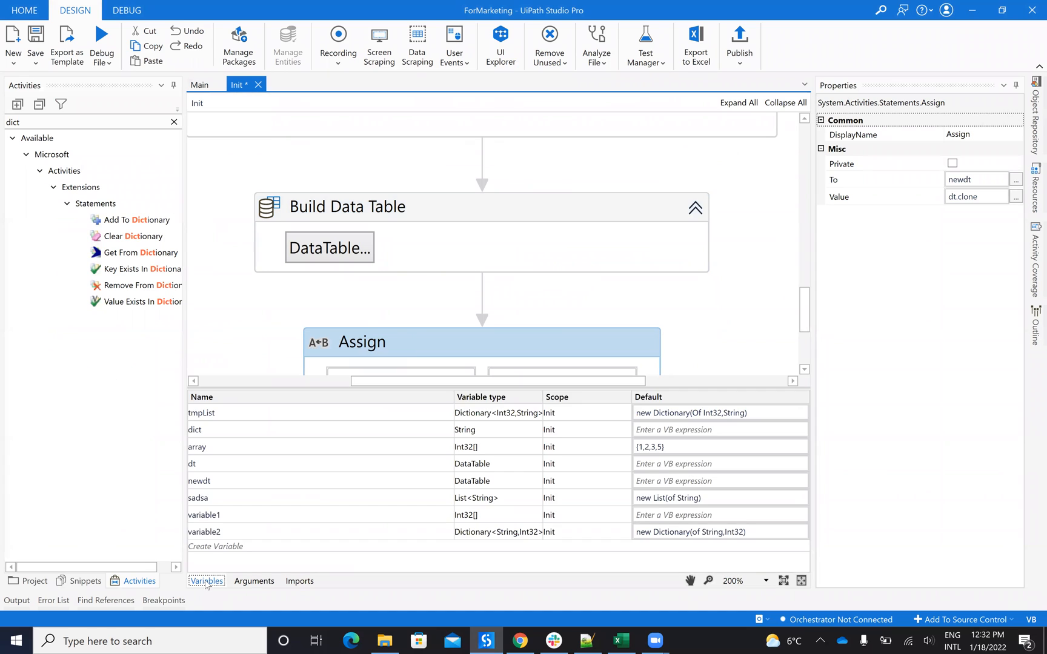
mouse_move(409, 359)
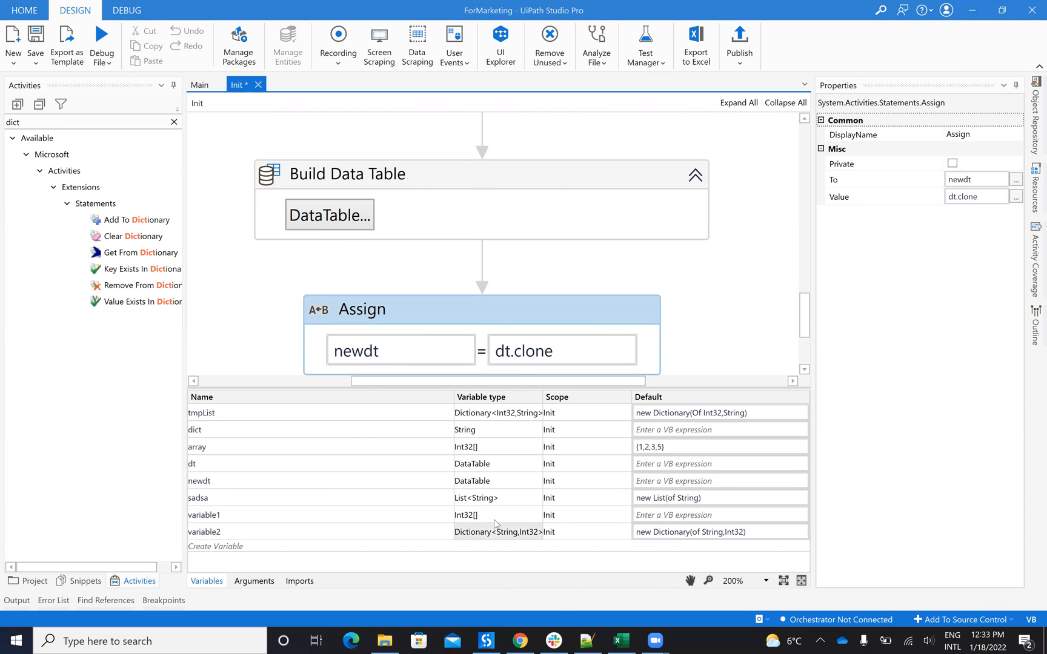
left_click(619, 641)
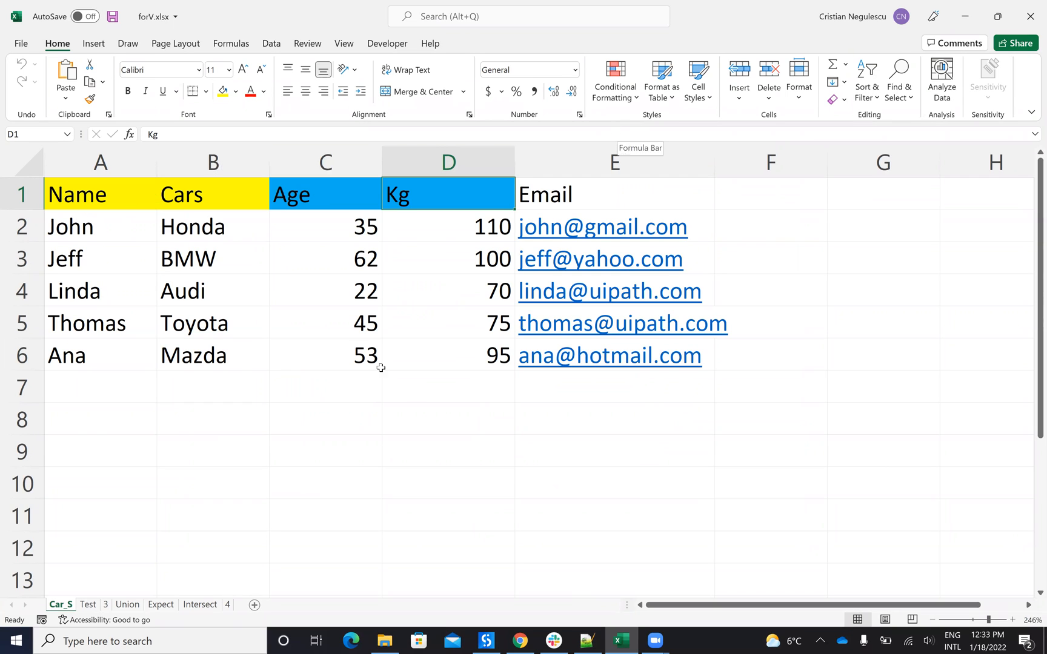
mouse_move(167, 187)
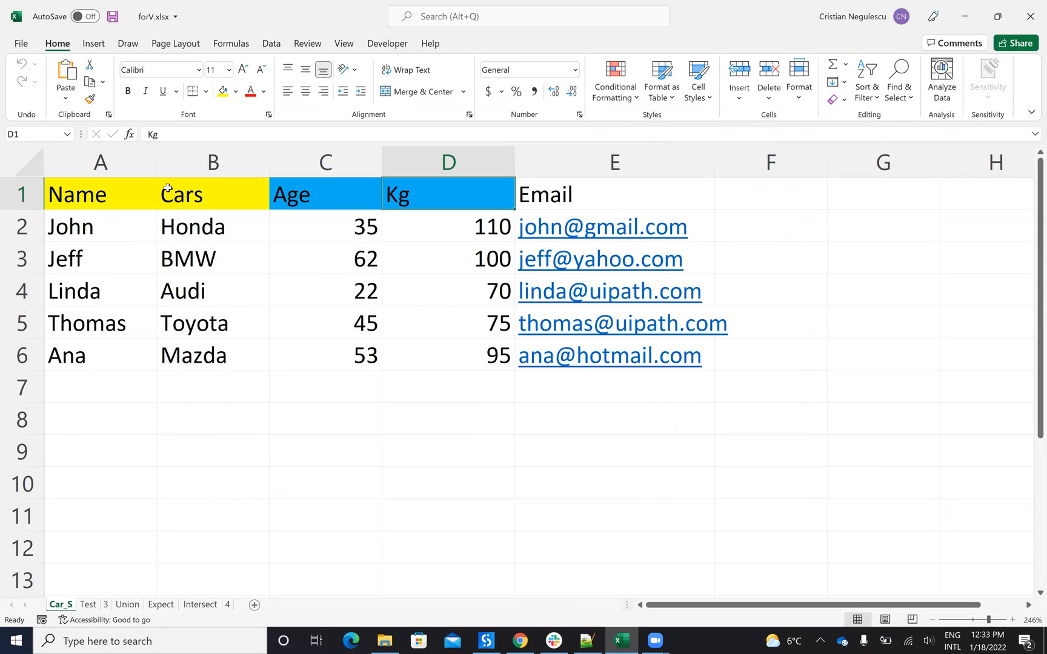
mouse_move(50, 238)
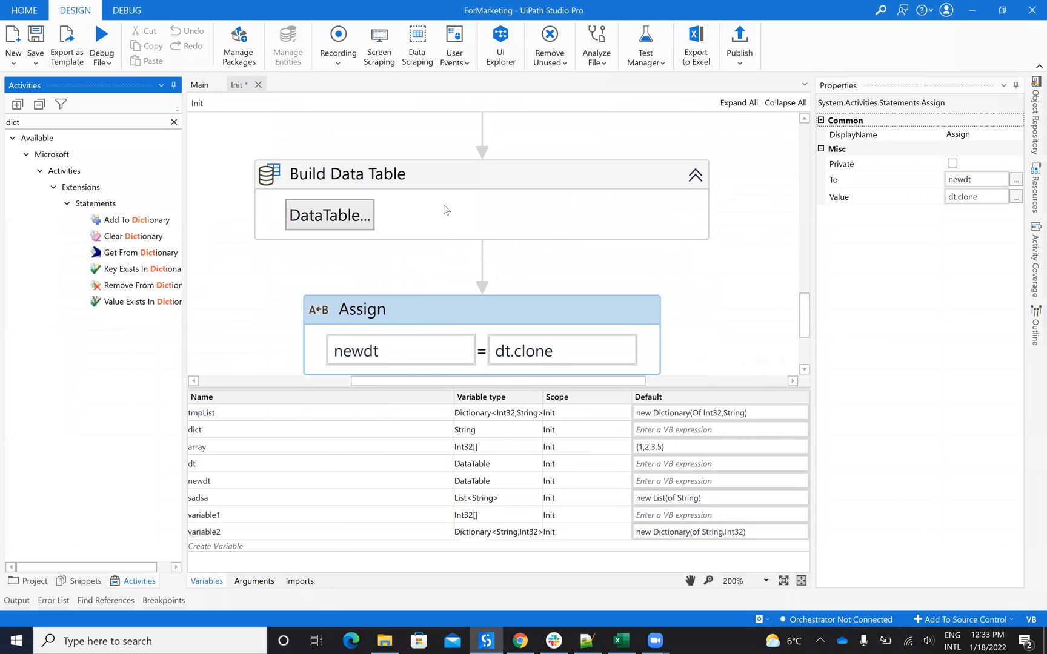
mouse_move(473, 582)
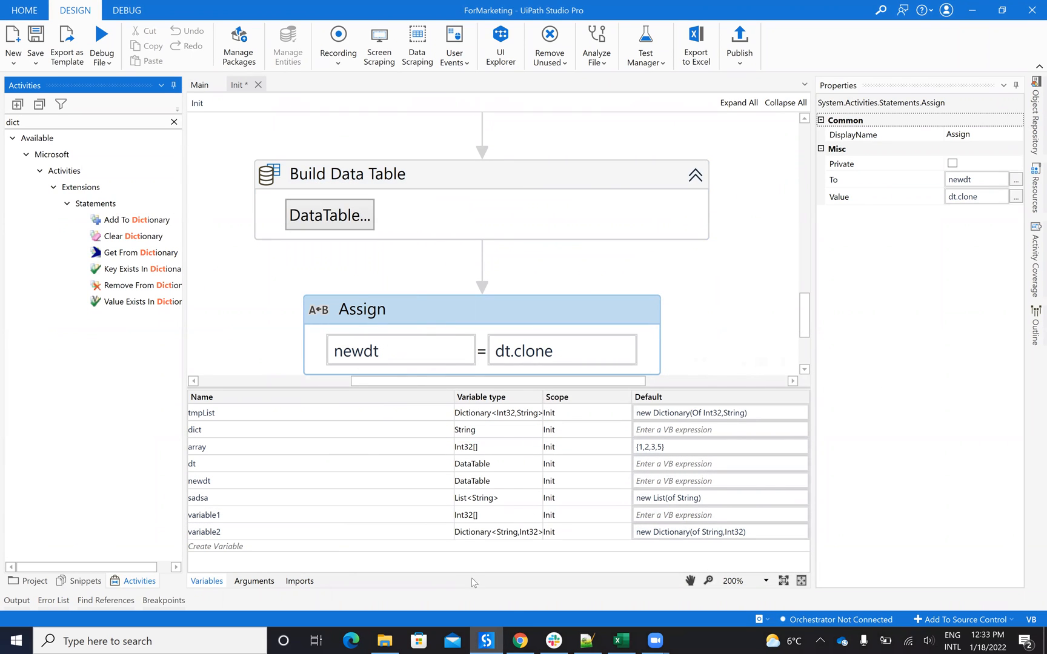
Switch to the tutorial channel's Videos page on YouTube in Chrome.
left_click(520, 646)
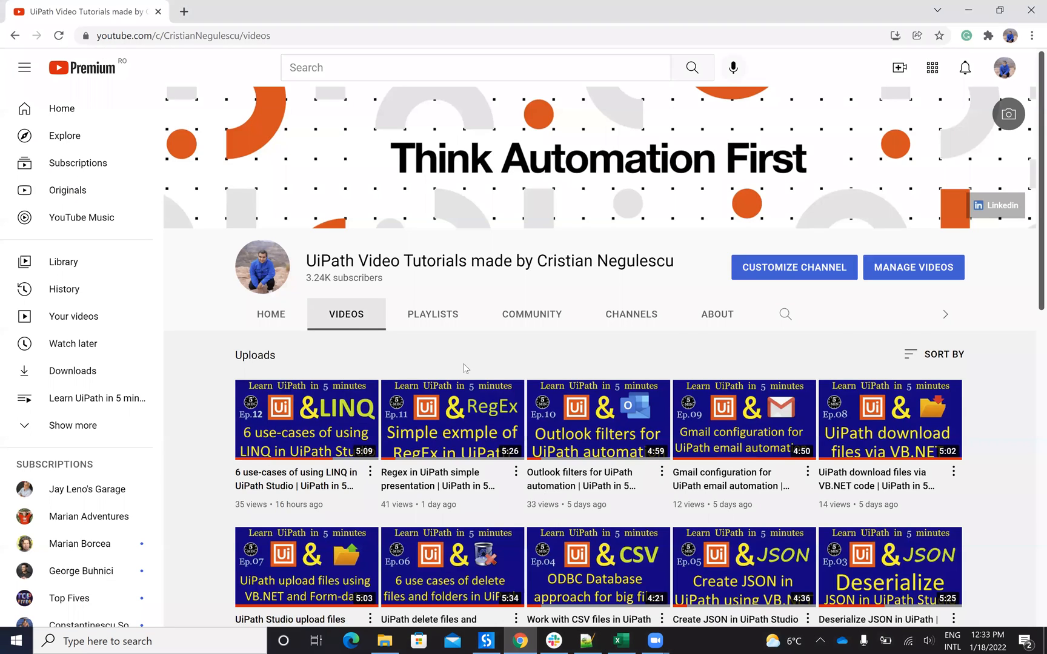
mouse_move(600, 135)
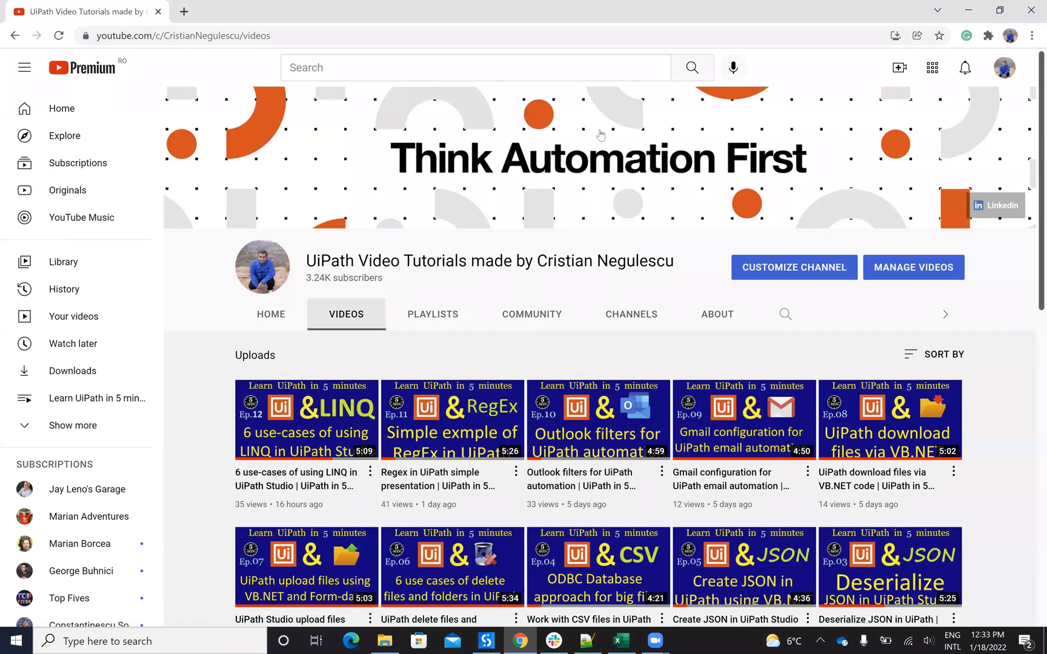
mouse_move(625, 93)
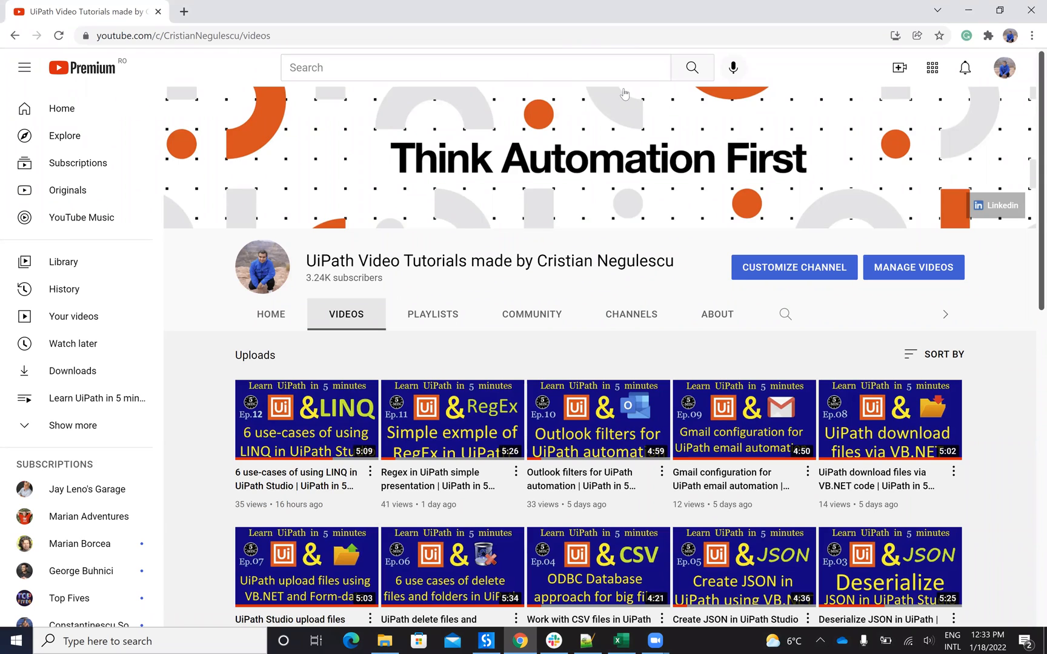